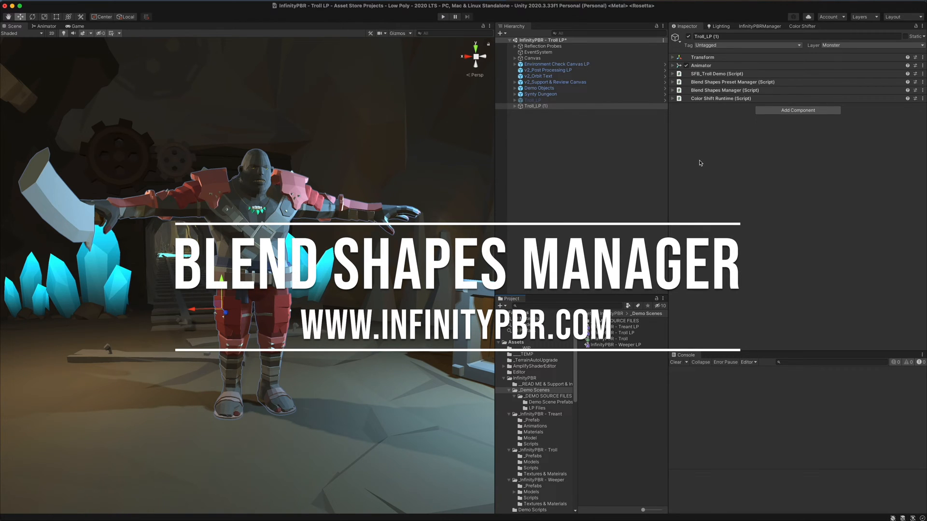
{"action": "mouse_move", "coordinate": [744, 147]}
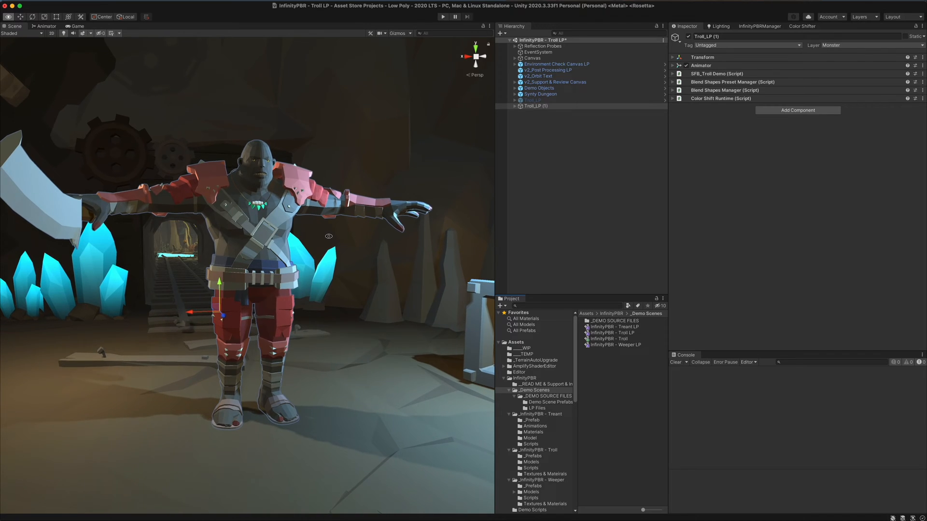
Step: Remove the Blend Shapes Preset Manager and Blend Shapes Manager scripts from Troll_LP (1)
{"action": "left_click", "coordinate": [535, 106]}
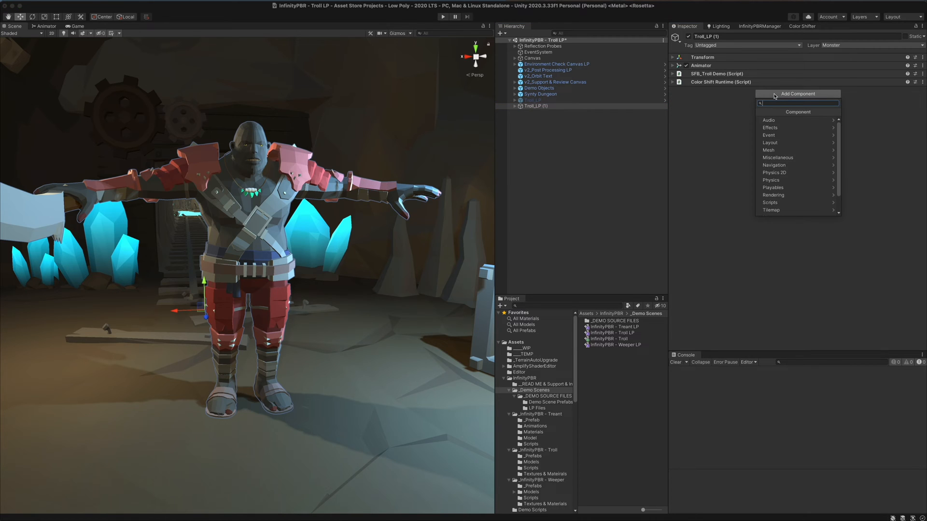
Step: Add Blend Shapes Preset Manager (bringing back Blend Shapes Manager) and expand both components
{"action": "type", "text": "pre"}
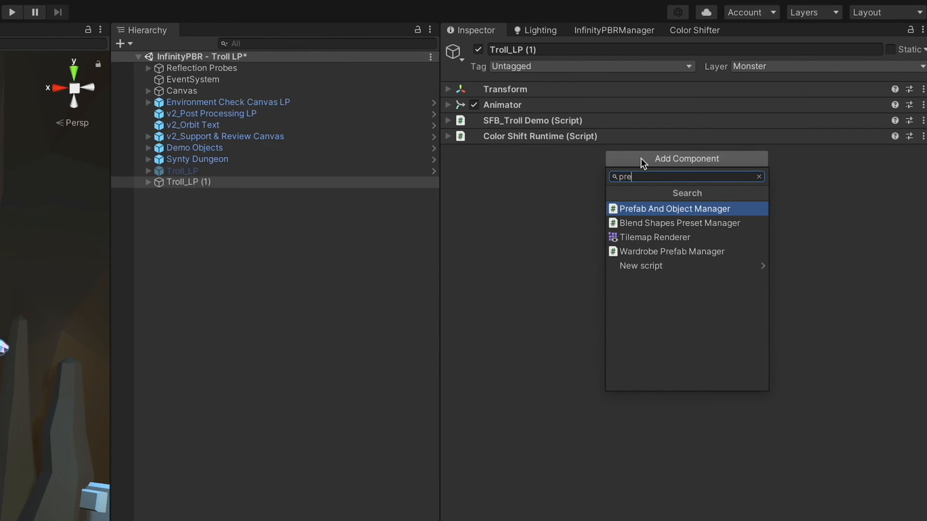
{"action": "mouse_move", "coordinate": [680, 223]}
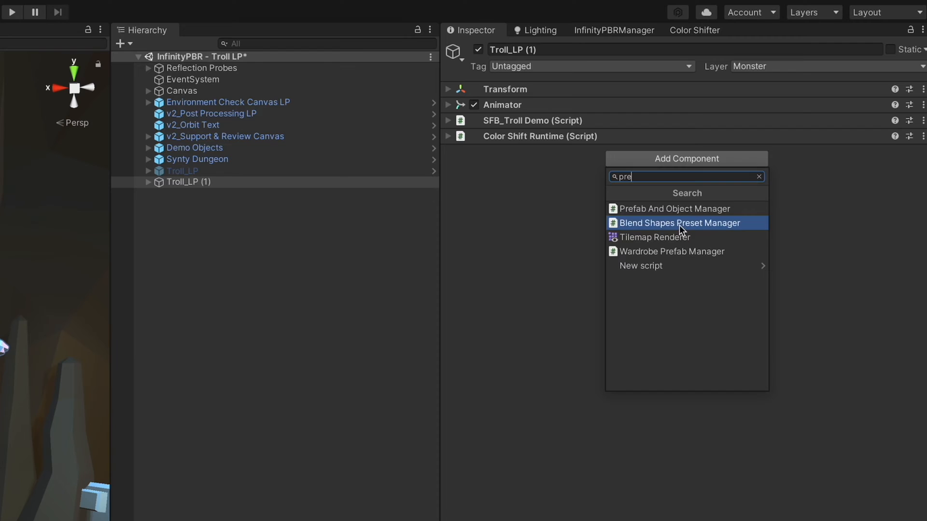
{"action": "left_click", "coordinate": [679, 223]}
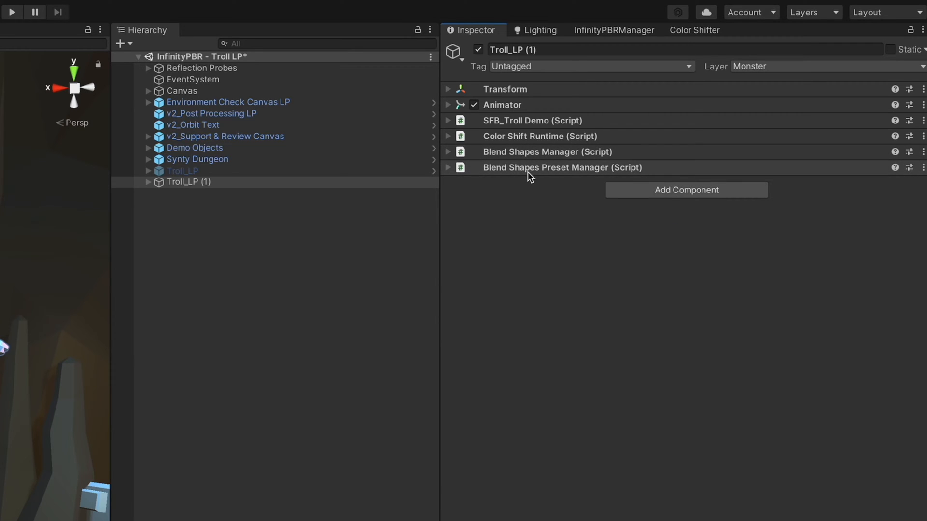
{"action": "left_click", "coordinate": [449, 168]}
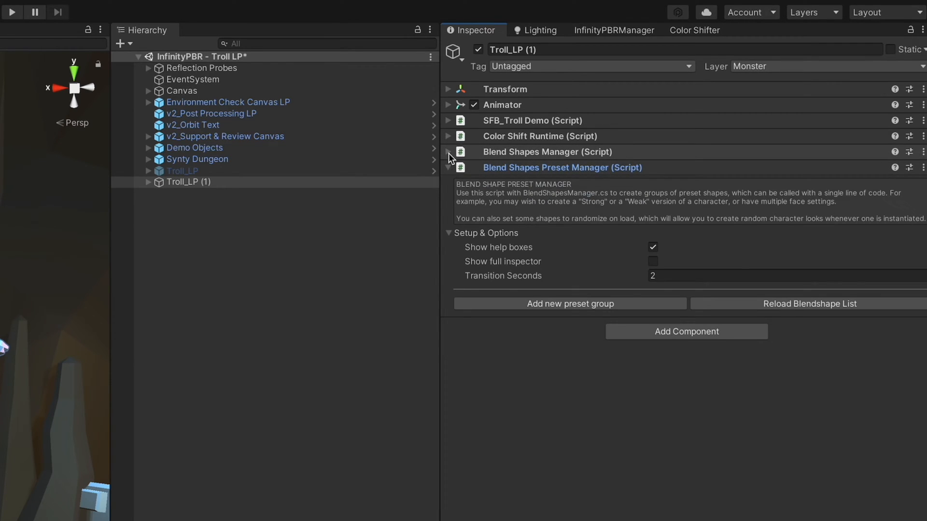
{"action": "left_click", "coordinate": [448, 152]}
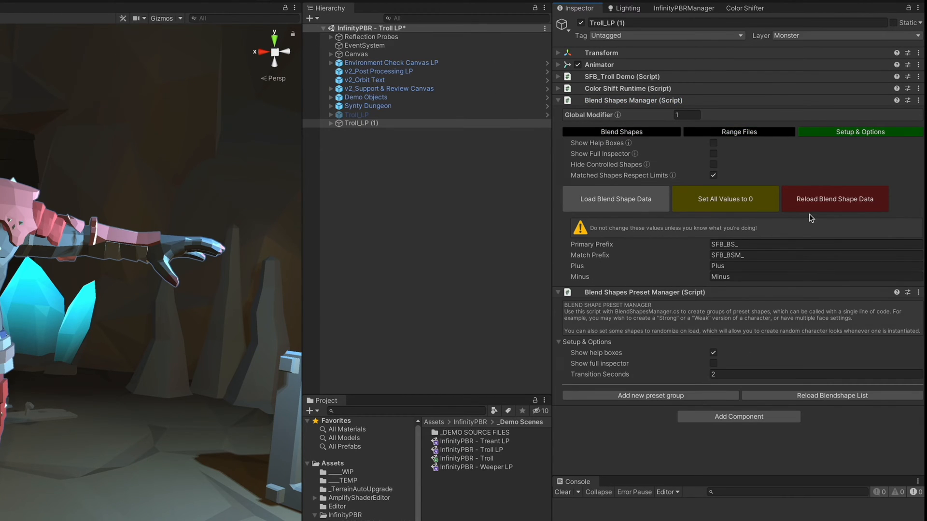
{"action": "mouse_move", "coordinate": [828, 207]}
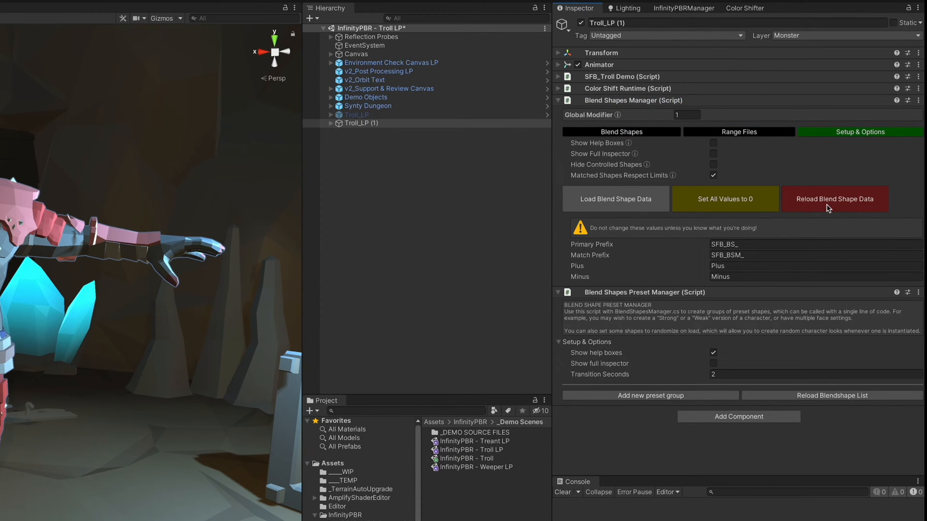
Step: Reload the troll's blend shape data and expand the Sword_LP and Body_LP groups
{"action": "left_click", "coordinate": [621, 132]}
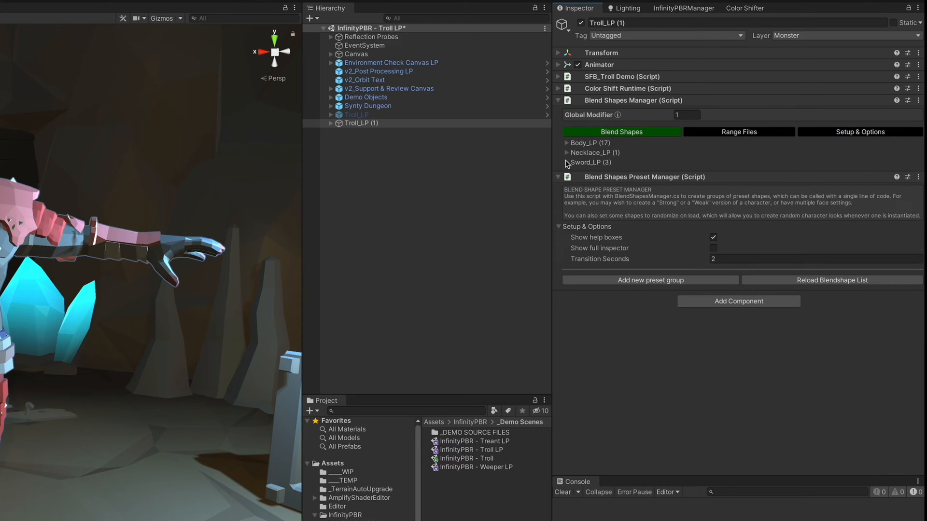
{"action": "left_click", "coordinate": [567, 163]}
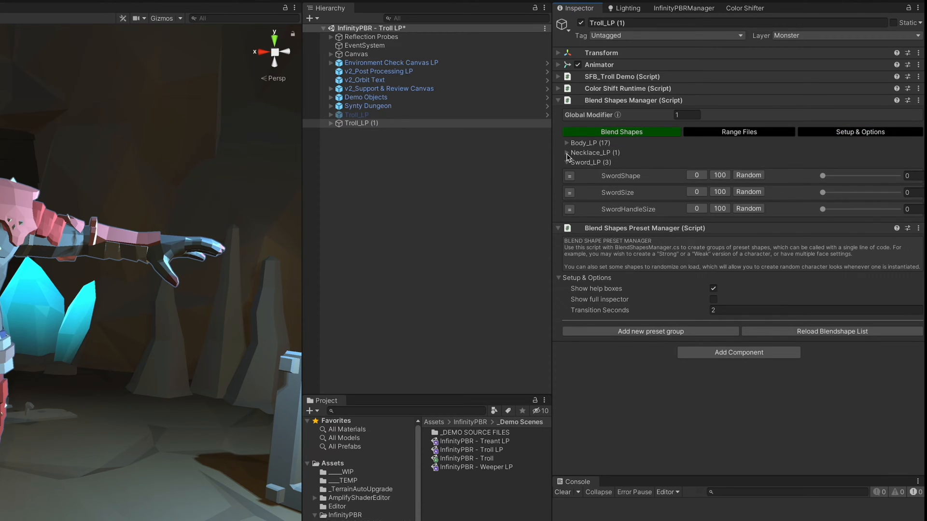
{"action": "left_click", "coordinate": [566, 143]}
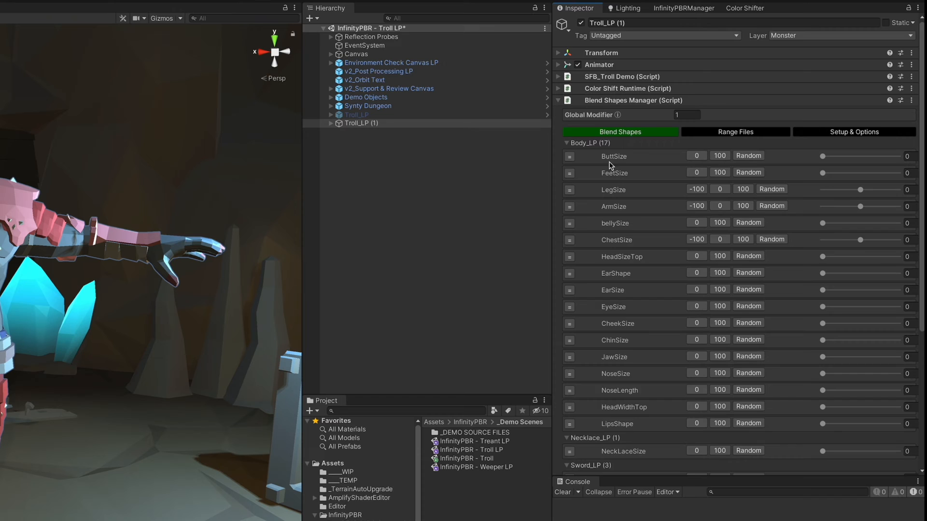
{"action": "scroll", "scroll_direction": "down", "scroll_amount": 3}
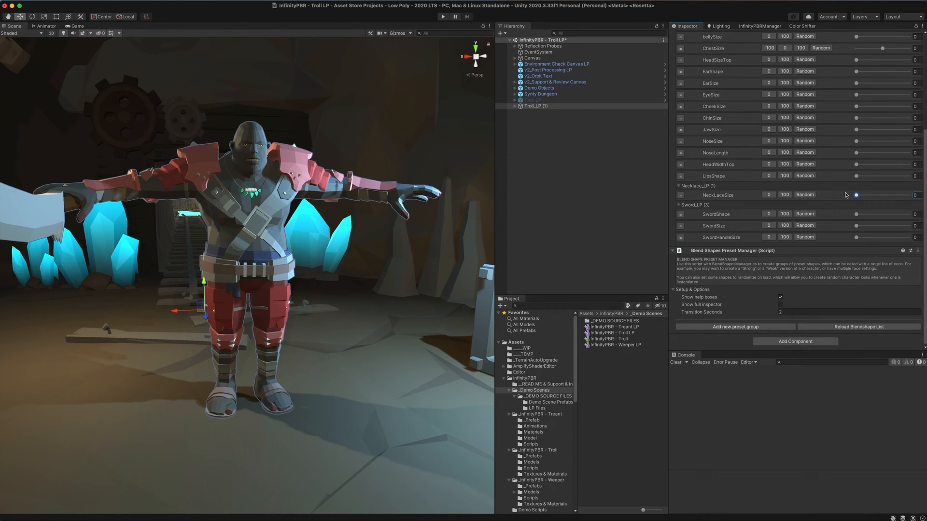
Step: Preview the NeckLaceSize, ChestSize and ArmSize sliders, leaving the arms bulkier
{"action": "left_click_drag", "start_coordinate": [857, 214], "coordinate": [909, 215]}
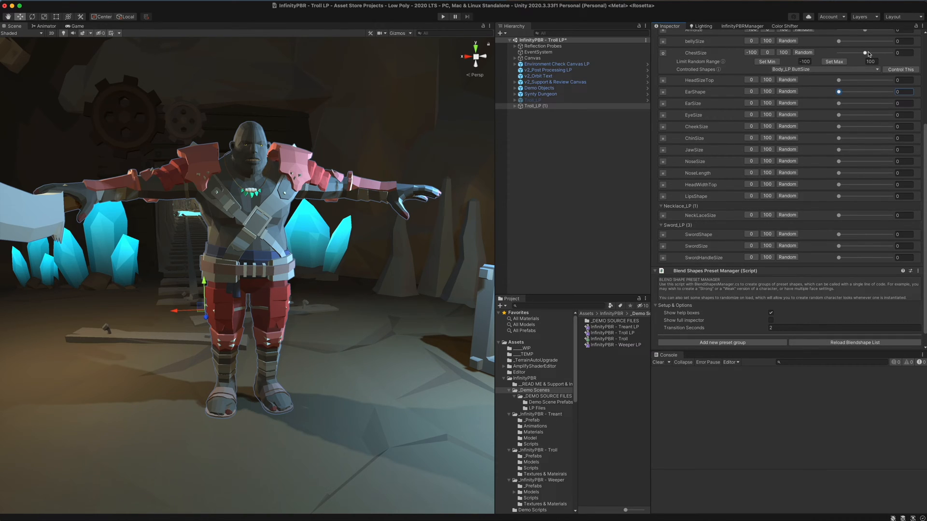
{"action": "left_click_drag", "start_coordinate": [865, 52], "coordinate": [892, 53]}
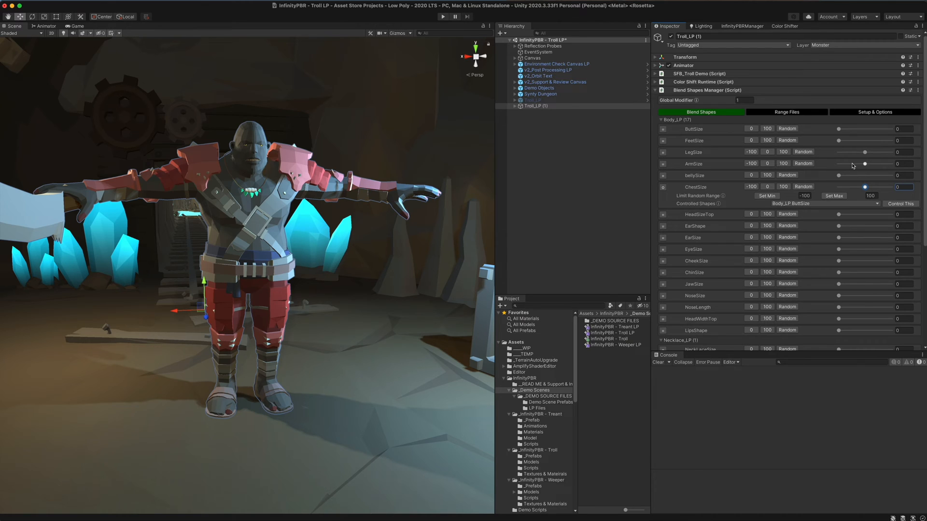
{"action": "left_click_drag", "start_coordinate": [865, 164], "coordinate": [838, 164]}
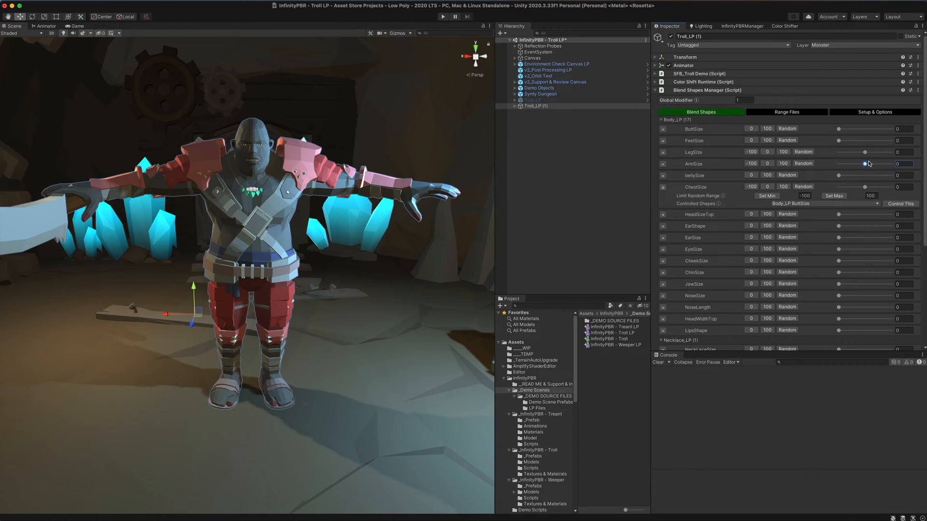
Step: Set the Global Modifier to 0.5 and drag ArmSize down to -100
{"action": "left_click", "coordinate": [746, 100]}
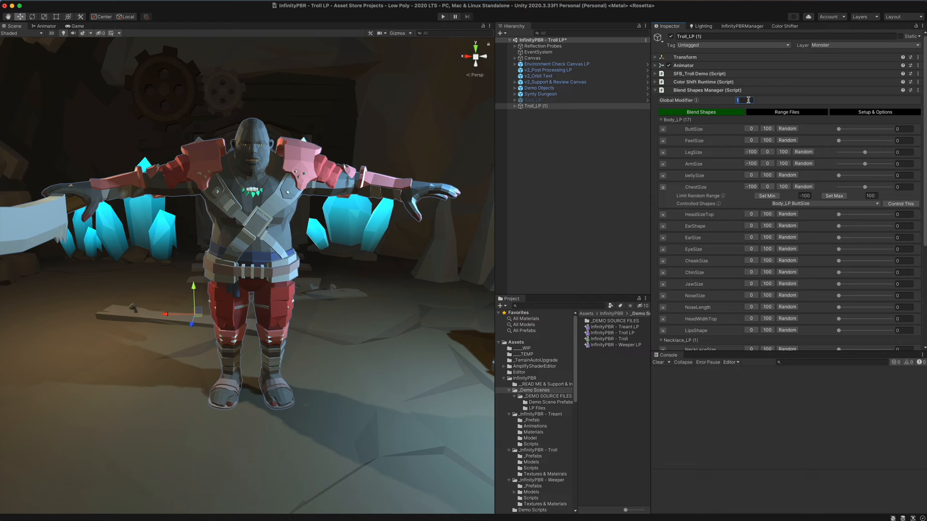
{"action": "type", "text": "0.5"}
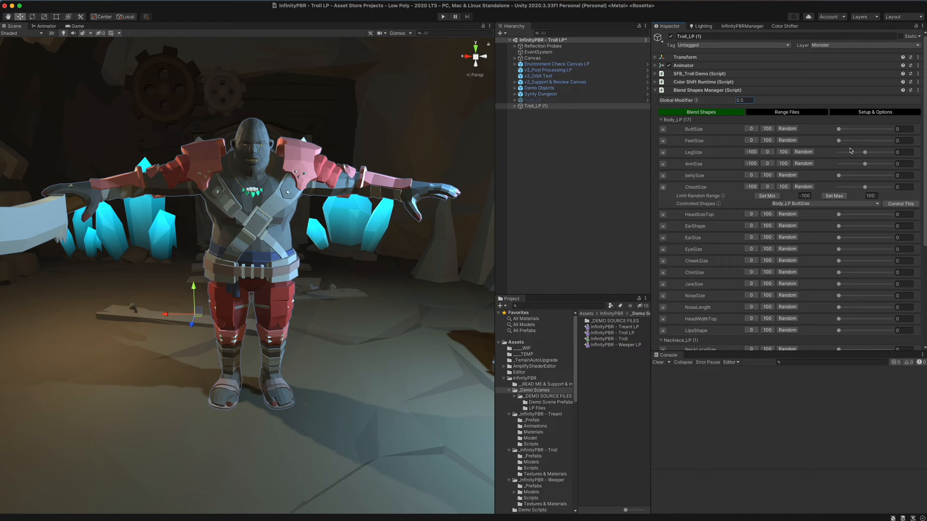
{"action": "left_click_drag", "start_coordinate": [863, 164], "coordinate": [838, 165]}
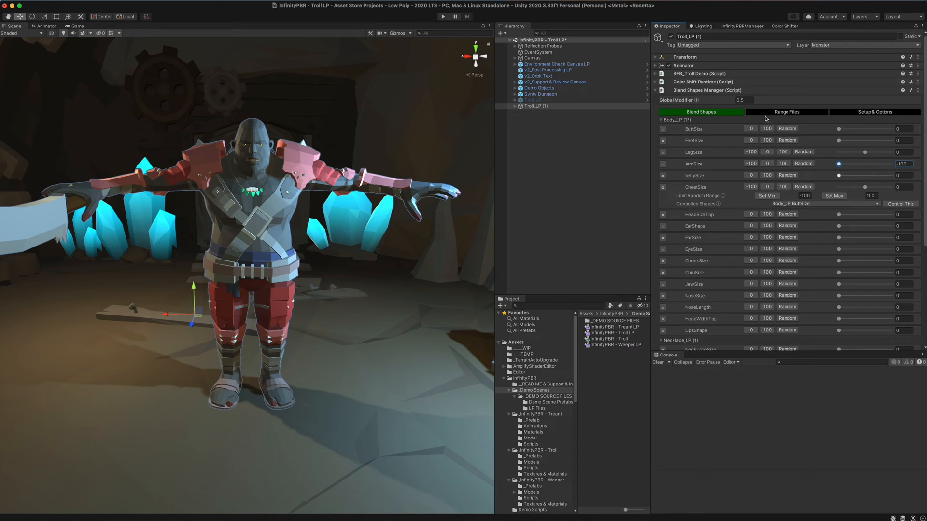
{"action": "mouse_move", "coordinate": [866, 165]}
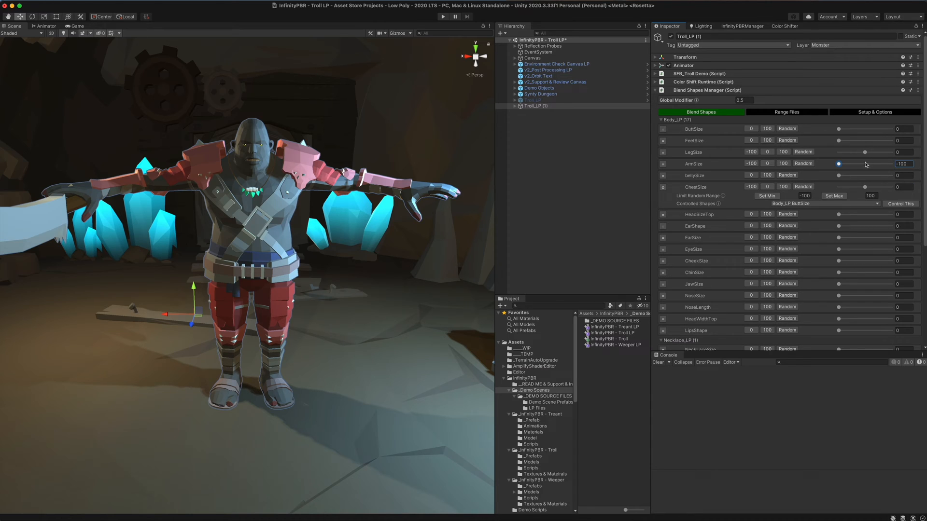
Step: Return ArmSize to neutral and test the ChestSize slider back to zero
{"action": "left_click_drag", "start_coordinate": [838, 164], "coordinate": [865, 164]}
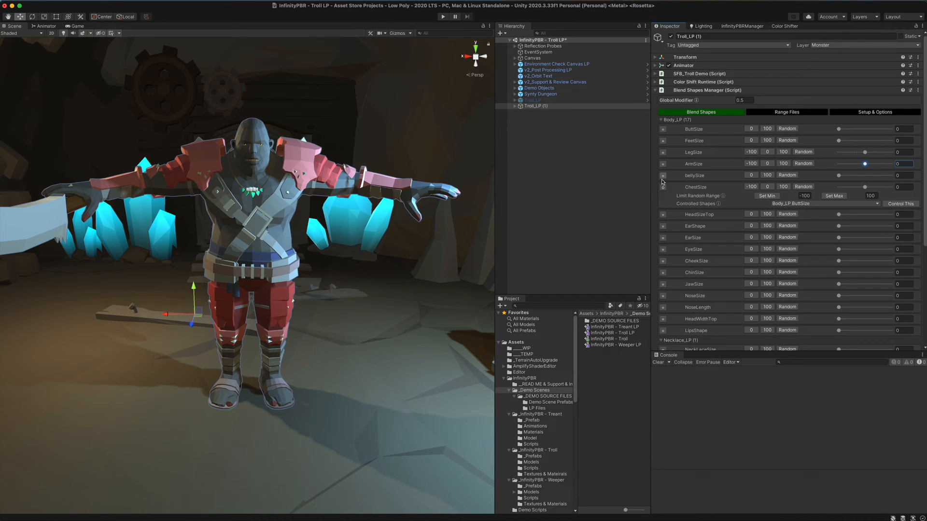
{"action": "mouse_move", "coordinate": [703, 191]}
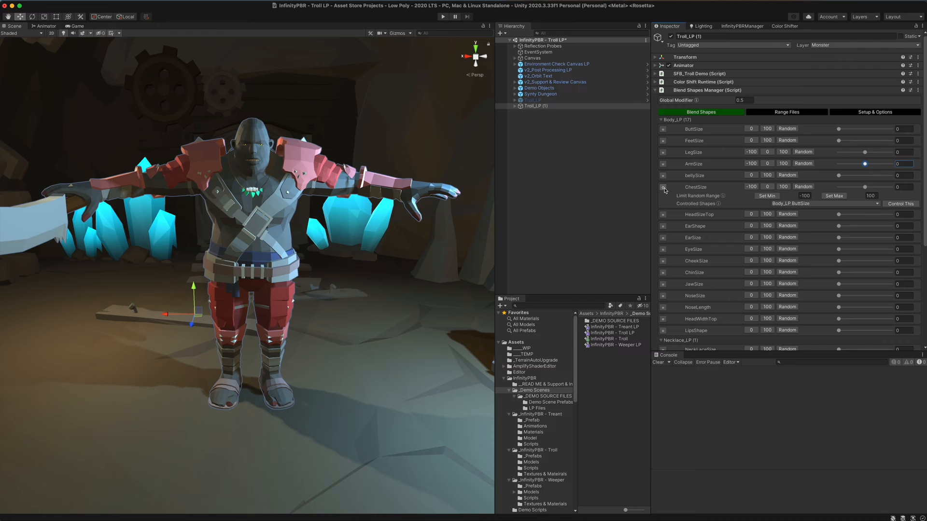
{"action": "left_click_drag", "start_coordinate": [866, 186], "coordinate": [838, 186]}
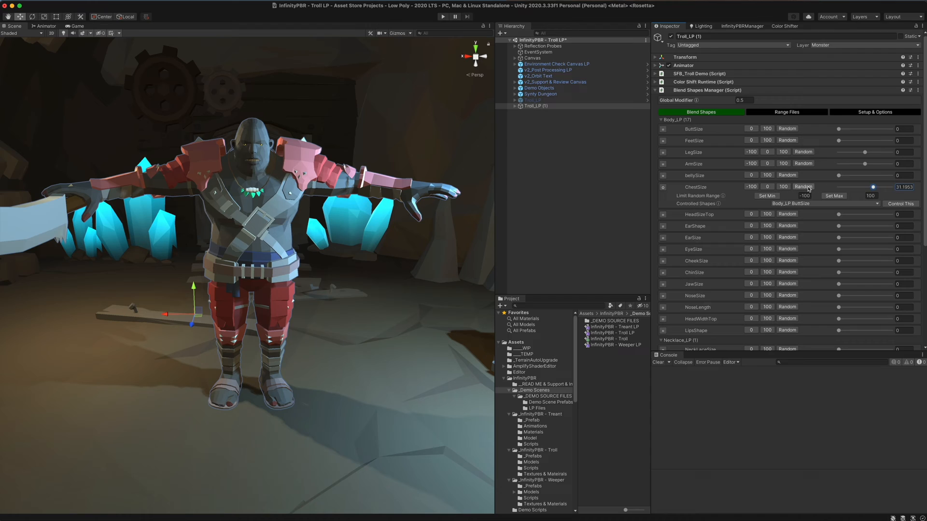
{"action": "left_click_drag", "start_coordinate": [873, 186], "coordinate": [883, 186]}
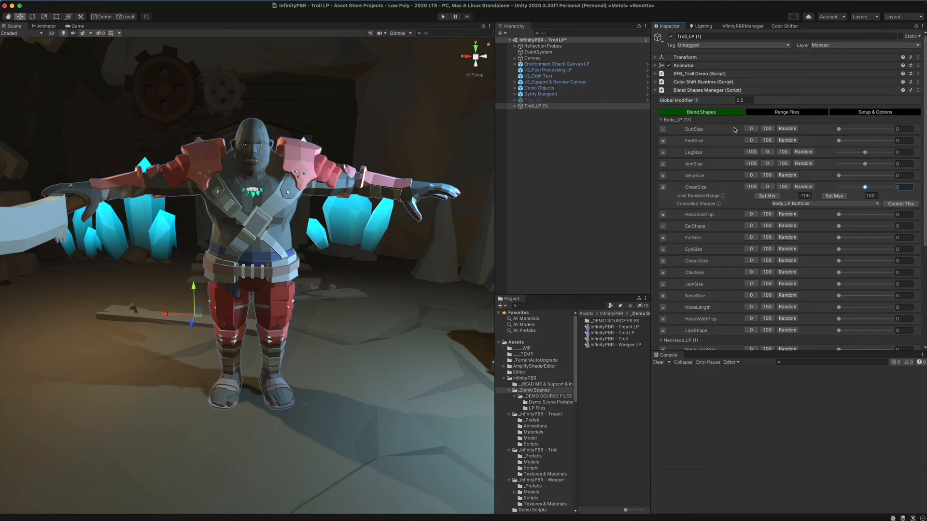
{"action": "mouse_move", "coordinate": [844, 188]}
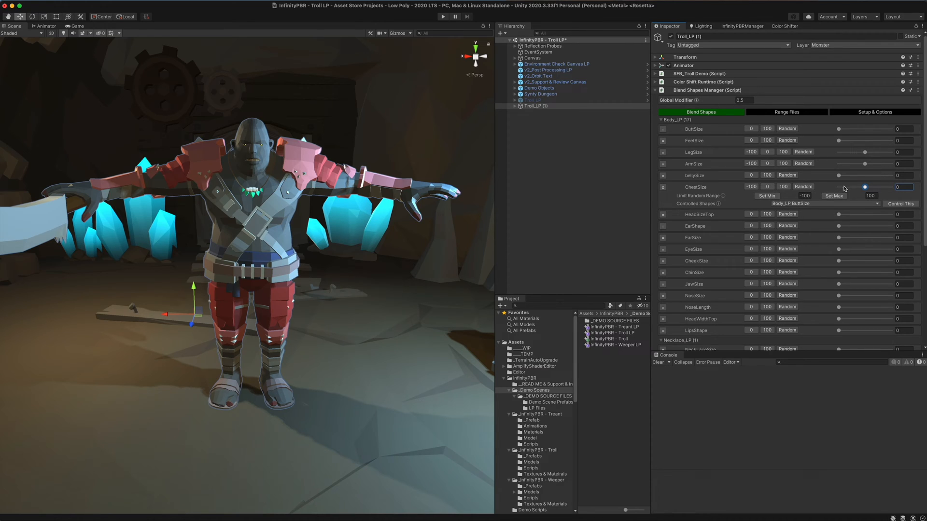
Step: Set ChestSize's random range minimum to -30 and maximum to 74
{"action": "left_click_drag", "start_coordinate": [866, 186], "coordinate": [838, 186]}
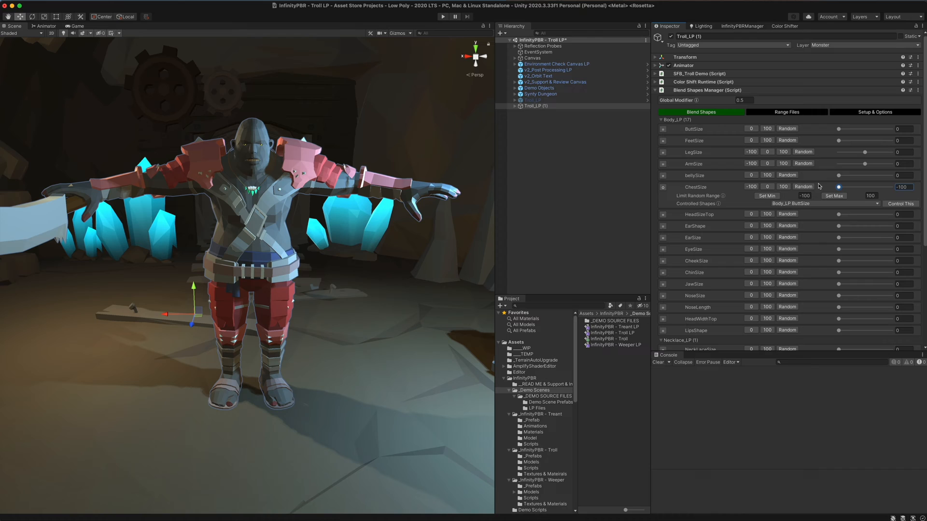
{"action": "left_click_drag", "start_coordinate": [838, 186], "coordinate": [840, 187]}
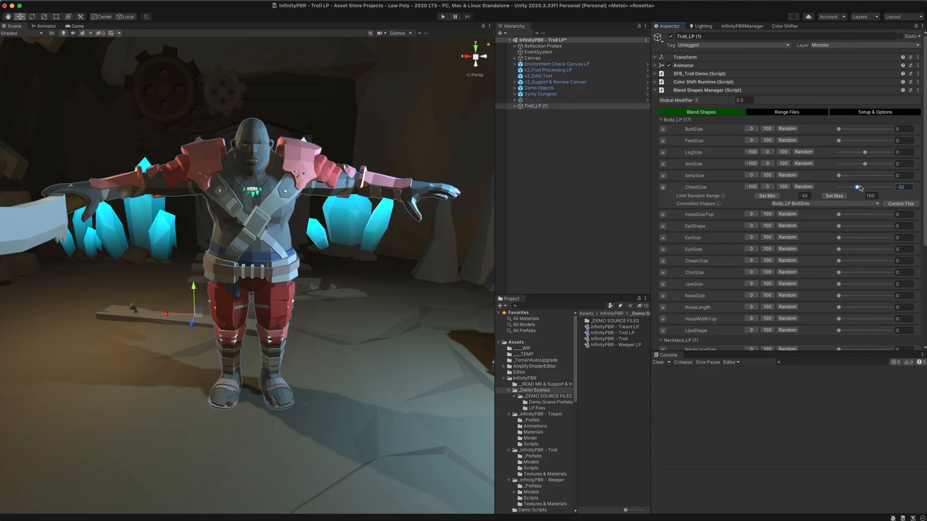
{"action": "left_click_drag", "start_coordinate": [859, 188], "coordinate": [884, 187]}
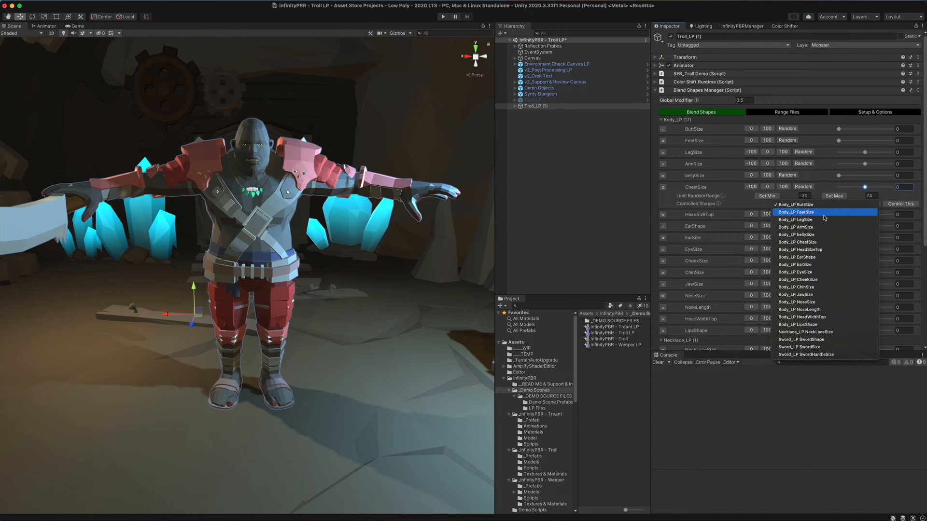
Step: Make ChestSize control Body_LP ArmSize and set ArmSize's random range to -32 to 54
{"action": "left_click", "coordinate": [796, 227]}
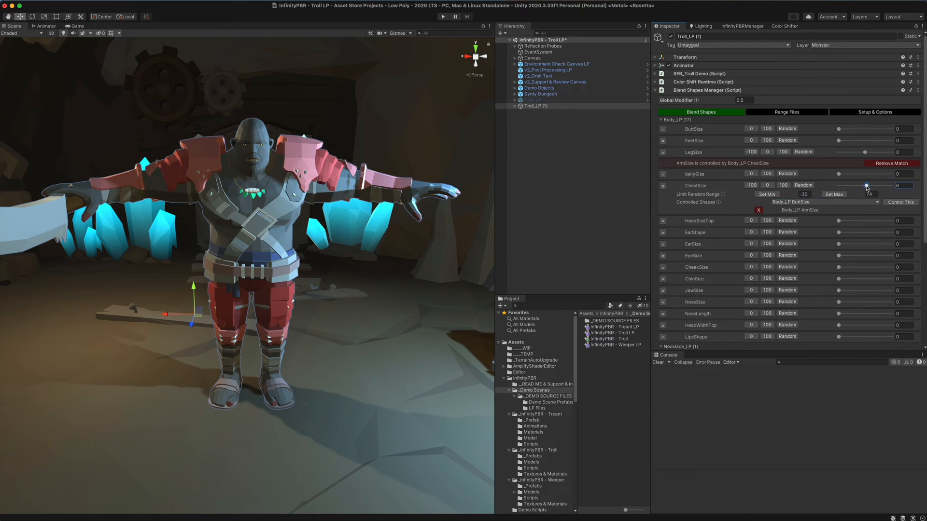
{"action": "left_click_drag", "start_coordinate": [865, 186], "coordinate": [846, 185]}
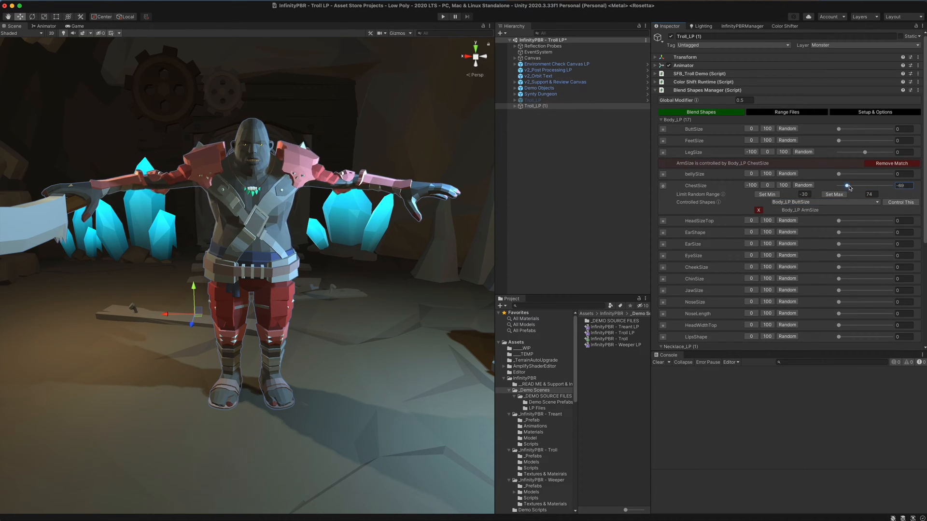
{"action": "left_click_drag", "start_coordinate": [847, 185], "coordinate": [852, 186]}
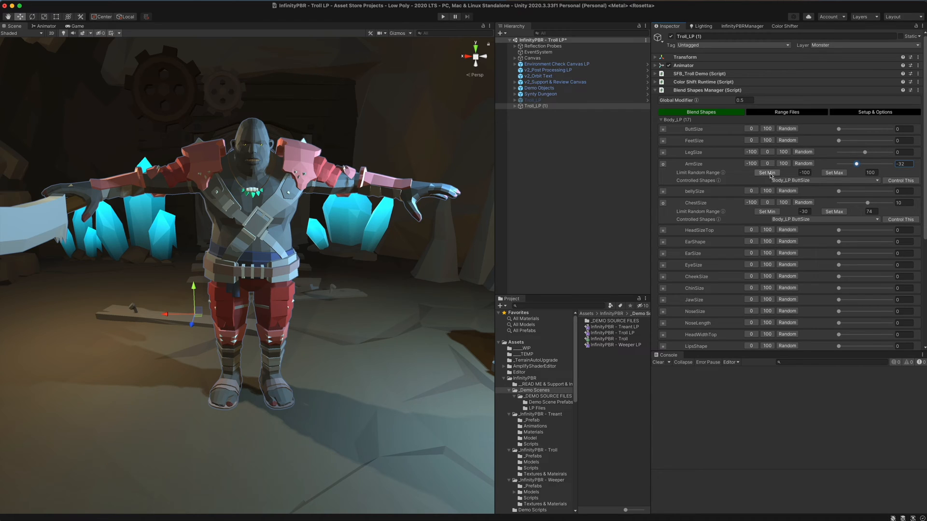
{"action": "left_click_drag", "start_coordinate": [856, 164], "coordinate": [877, 164]}
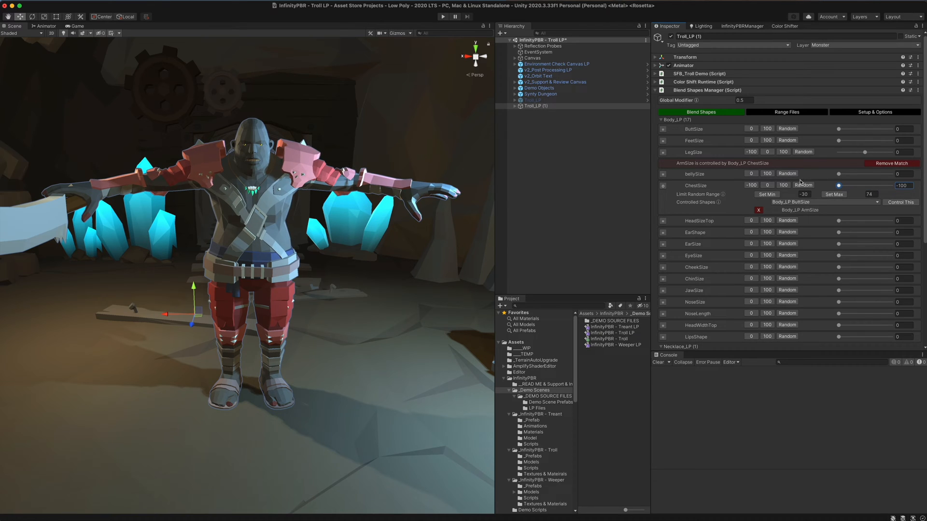
Step: Push ChestSize to its minimum and maximum to preview the arms following
{"action": "left_click_drag", "start_coordinate": [838, 185], "coordinate": [892, 185]}
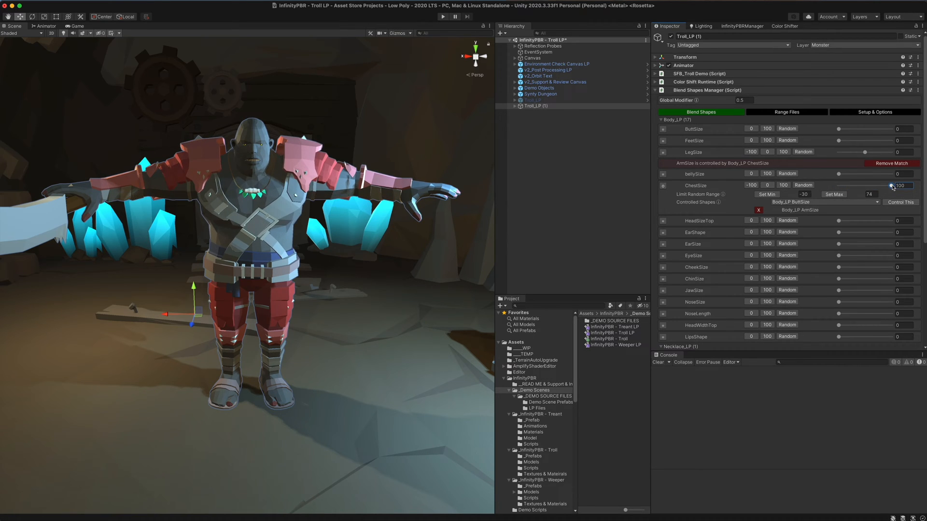
{"action": "left_click_drag", "start_coordinate": [892, 185], "coordinate": [869, 186]}
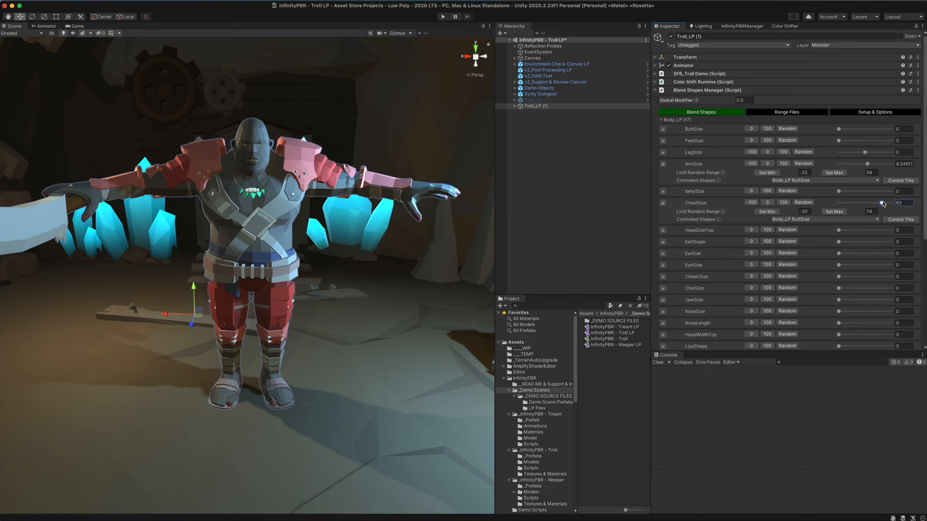
{"action": "left_click_drag", "start_coordinate": [883, 203], "coordinate": [877, 202]}
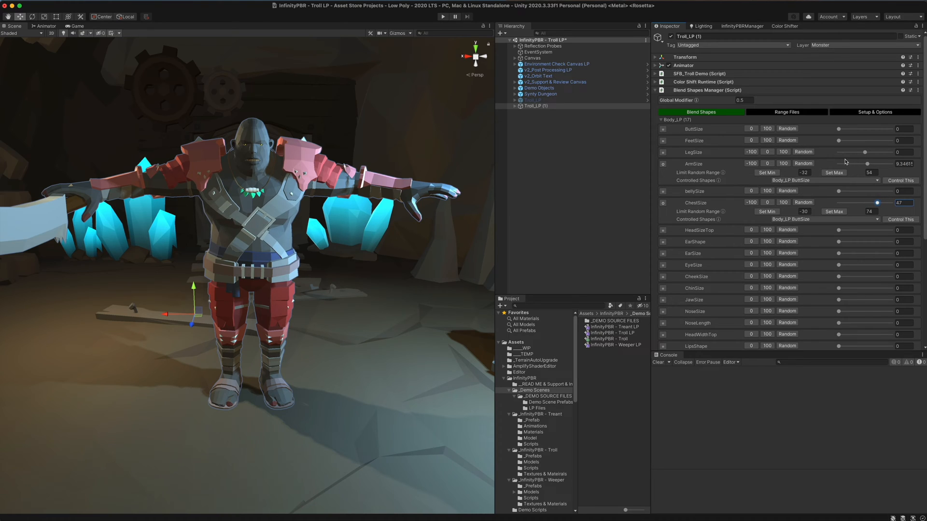
{"action": "left_click_drag", "start_coordinate": [866, 164], "coordinate": [846, 163]}
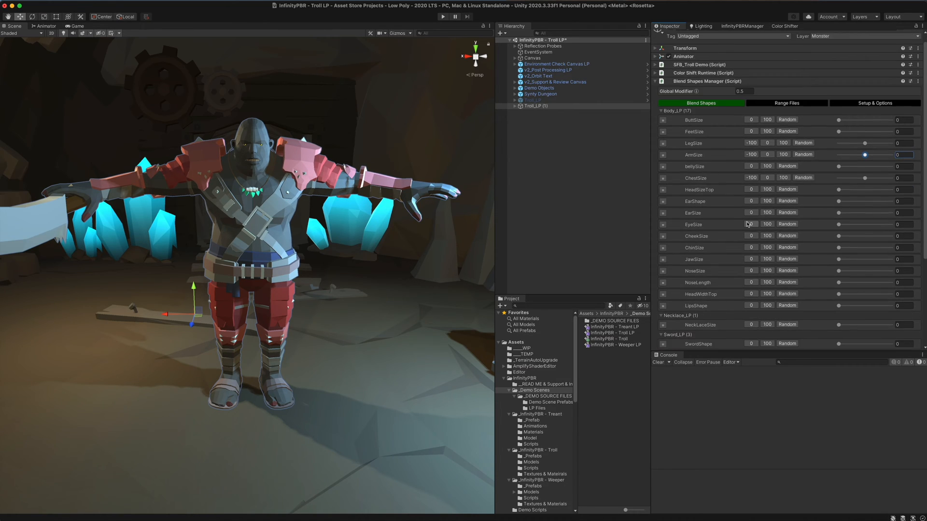
Step: Rebuild the troll's blend shape list, logging BuildShapeList in the Console
{"action": "scroll", "scroll_direction": "down", "scroll_amount": 3}
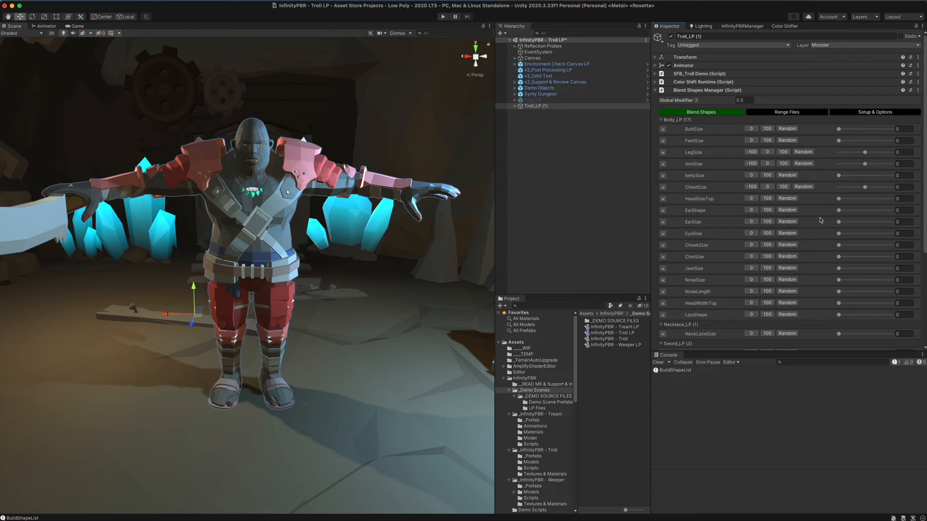
{"action": "left_click", "coordinate": [874, 112]}
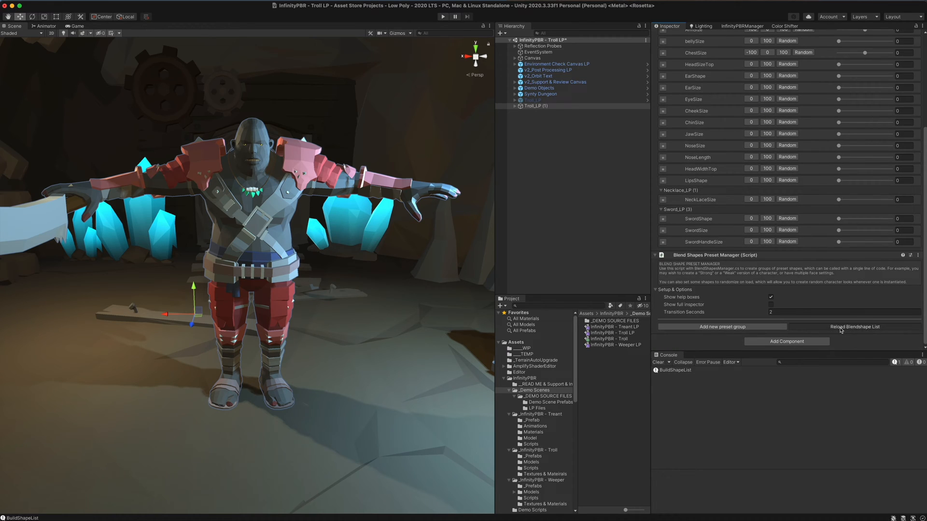
Step: Reload the blendshape list and add a new preset group named Reset
{"action": "left_click", "coordinate": [854, 326]}
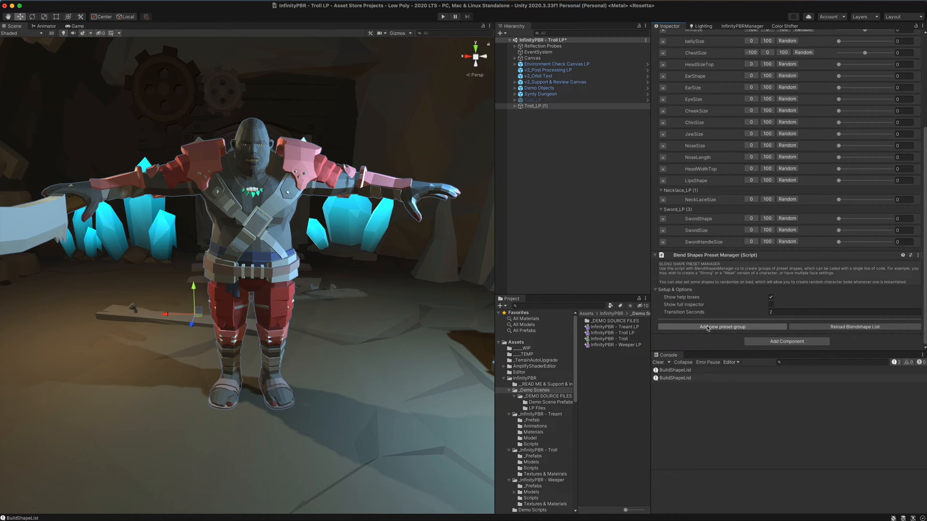
{"action": "left_click", "coordinate": [722, 327]}
{"action": "type", "text": "Reset"}
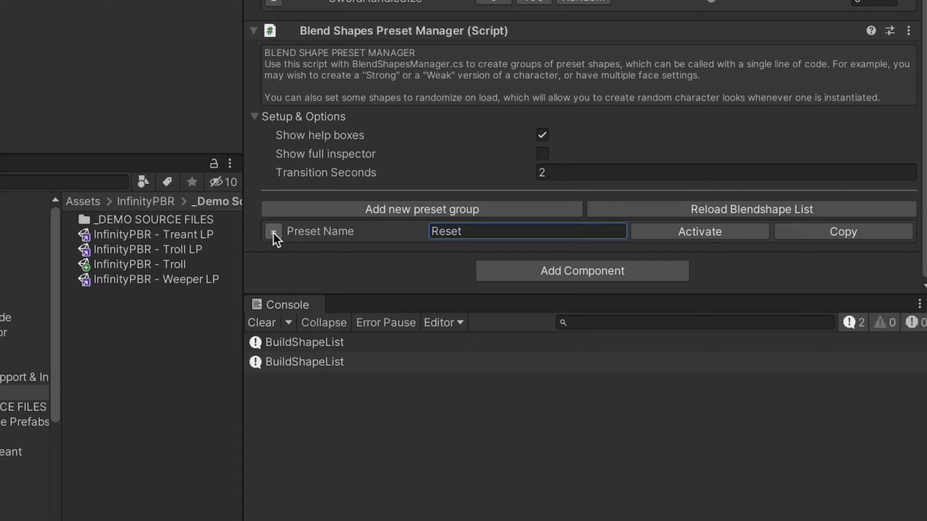
{"action": "left_click", "coordinate": [273, 231]}
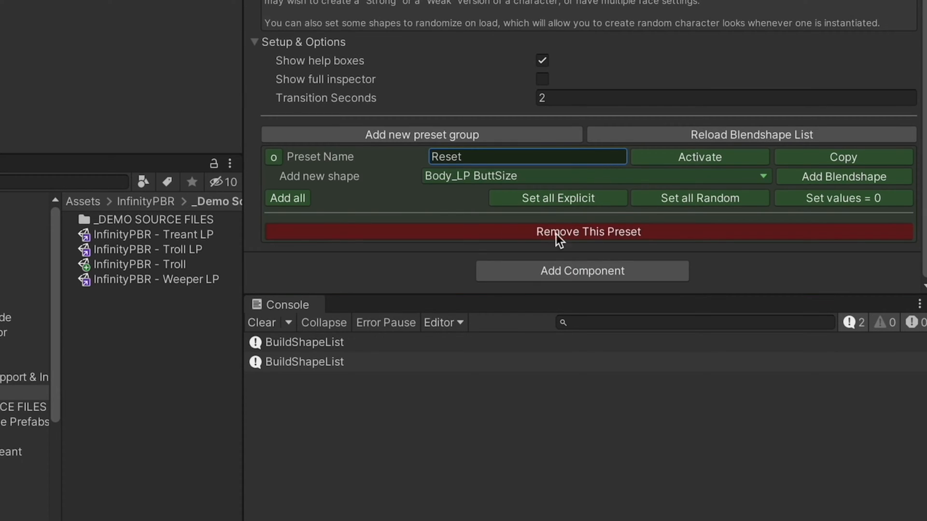
Step: Add every troll blend shape to the Reset preset with explicit values
{"action": "left_click", "coordinate": [590, 176]}
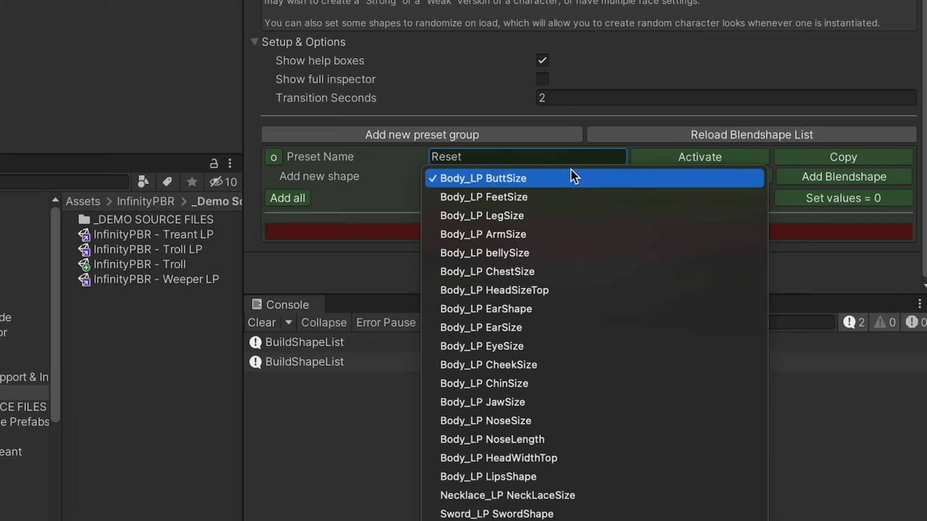
{"action": "left_click", "coordinate": [483, 177]}
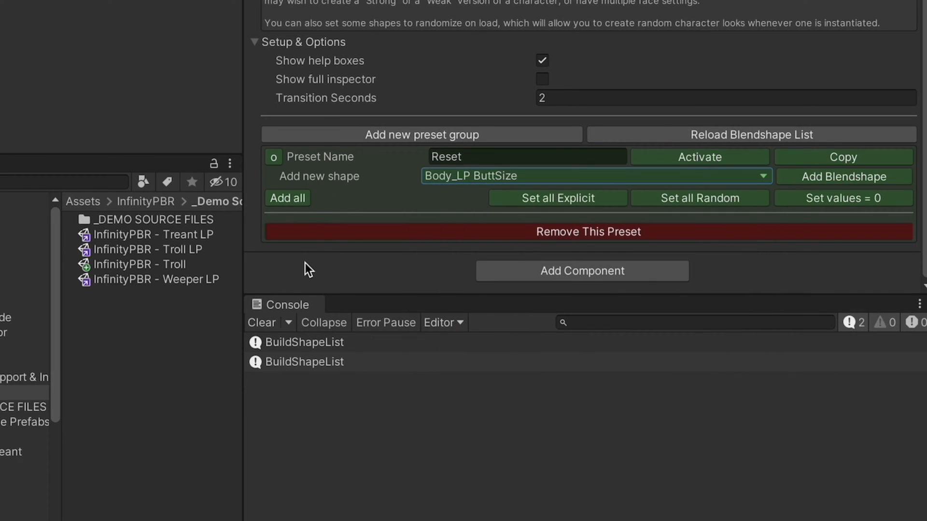
{"action": "left_click", "coordinate": [287, 198]}
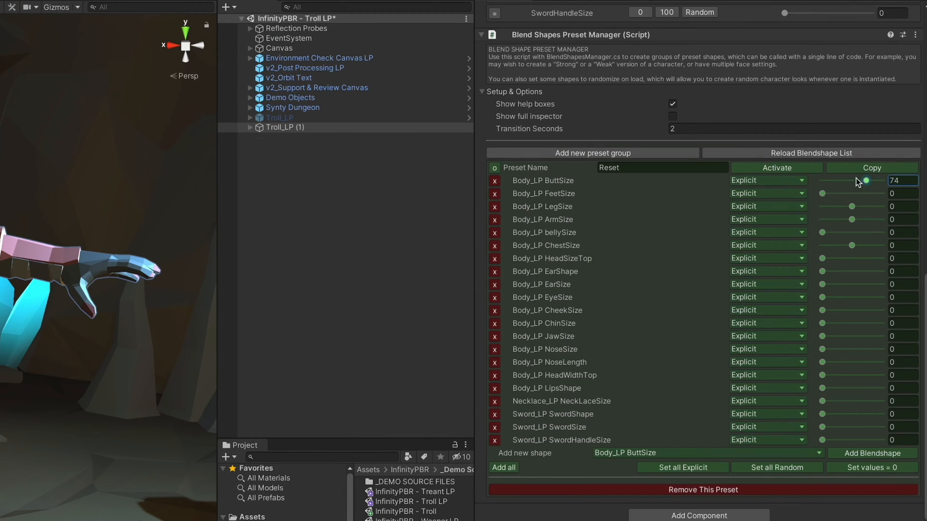
{"action": "left_click_drag", "start_coordinate": [865, 180], "coordinate": [861, 181]}
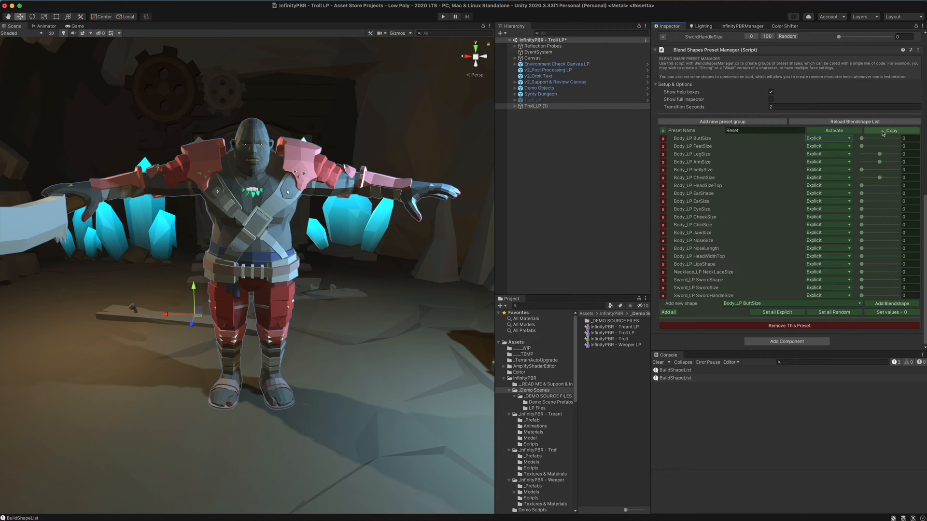
Step: Copy Reset into a preset named Random with all shapes set to Random, and try it
{"action": "left_click", "coordinate": [891, 130]}
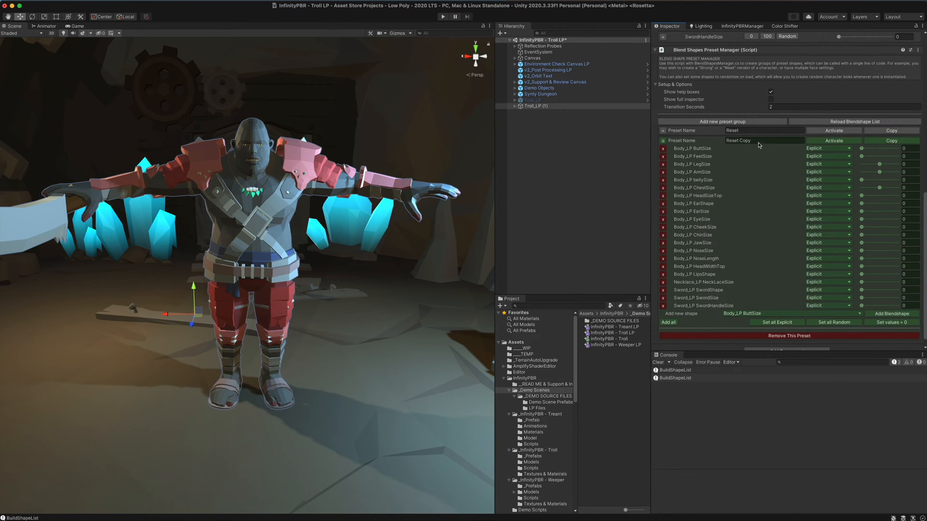
{"action": "type", "text": "Random"}
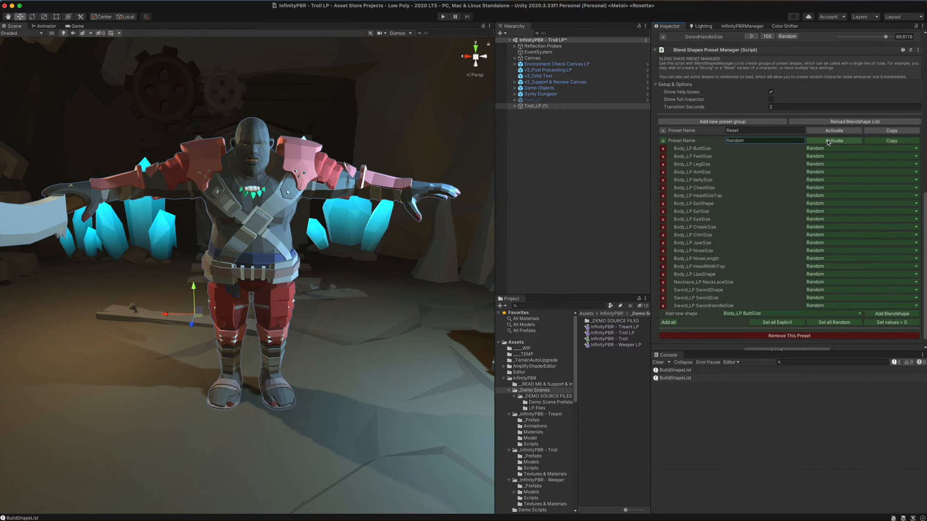
{"action": "left_click", "coordinate": [833, 130]}
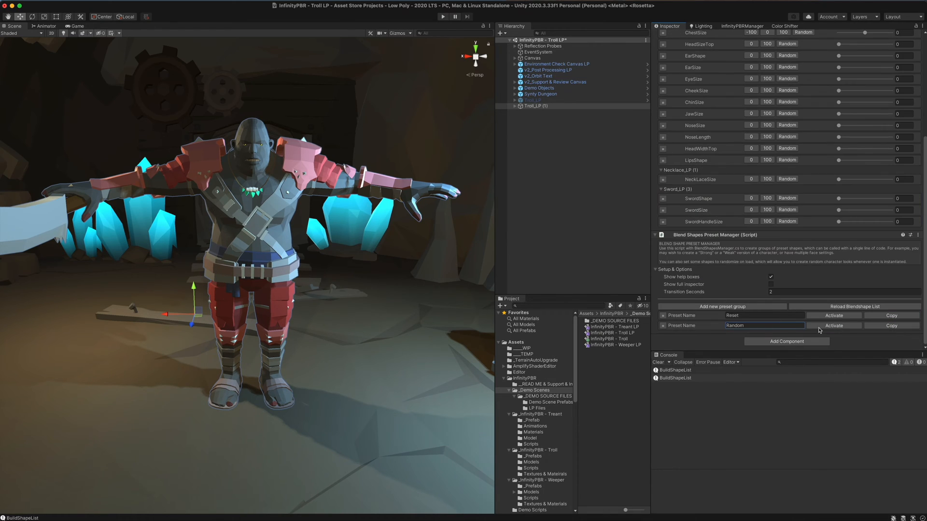
Step: Add Sword_LP SwordShape, SwordSize and SwordHandleSize as Random to Sword Random and activate it on the troll
{"action": "left_click", "coordinate": [663, 325]}
{"action": "type", "text": "Sword Random"}
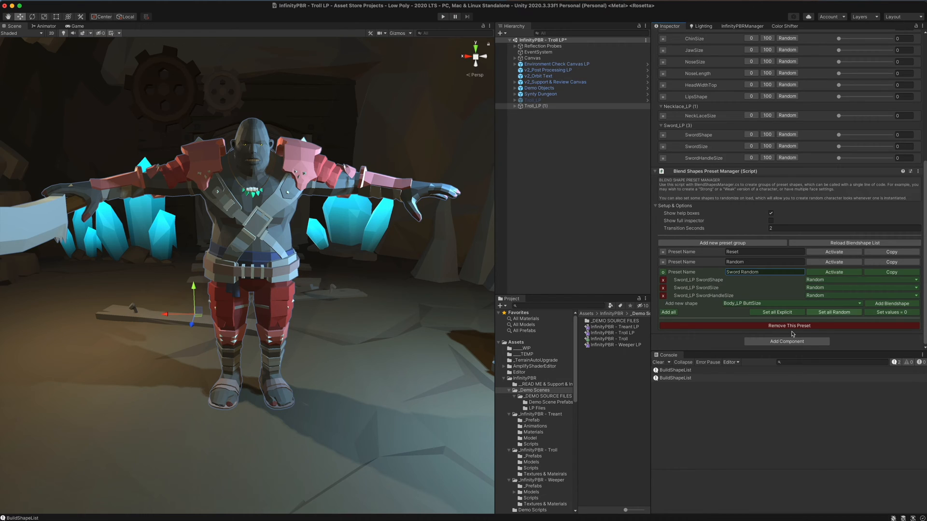
{"action": "left_click", "coordinate": [833, 272]}
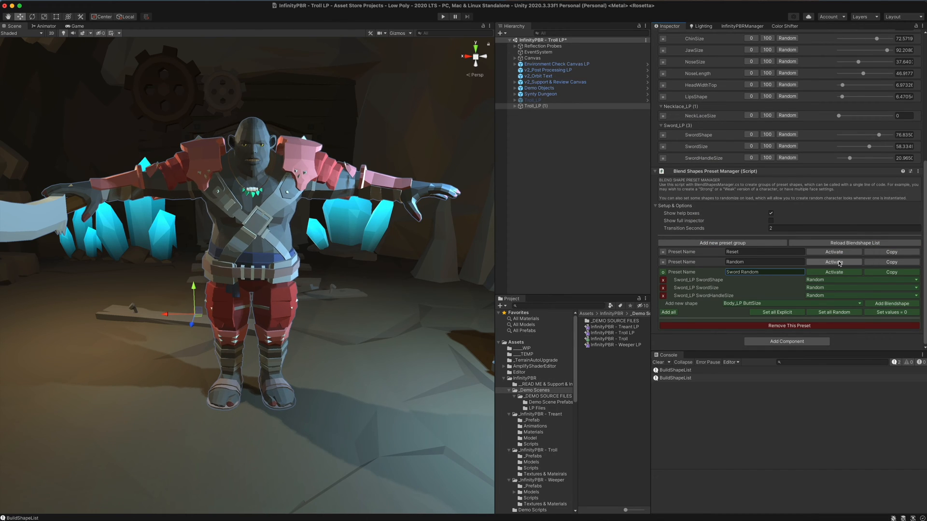
{"action": "left_click", "coordinate": [833, 261]}
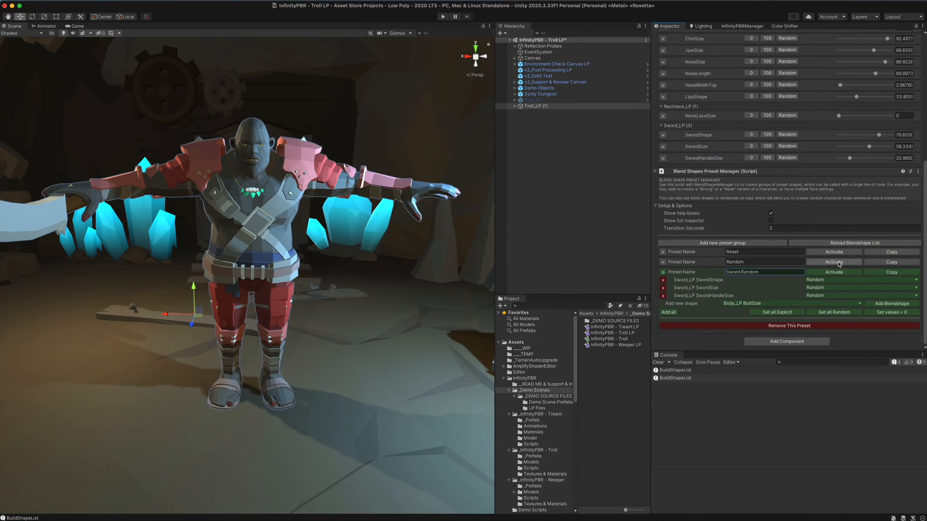
{"action": "left_click", "coordinate": [834, 272]}
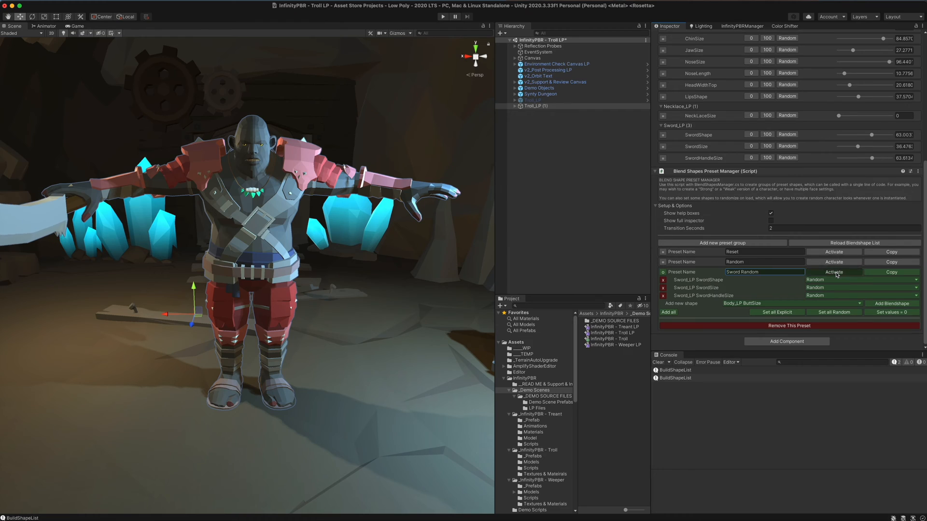
{"action": "left_click", "coordinate": [834, 273]}
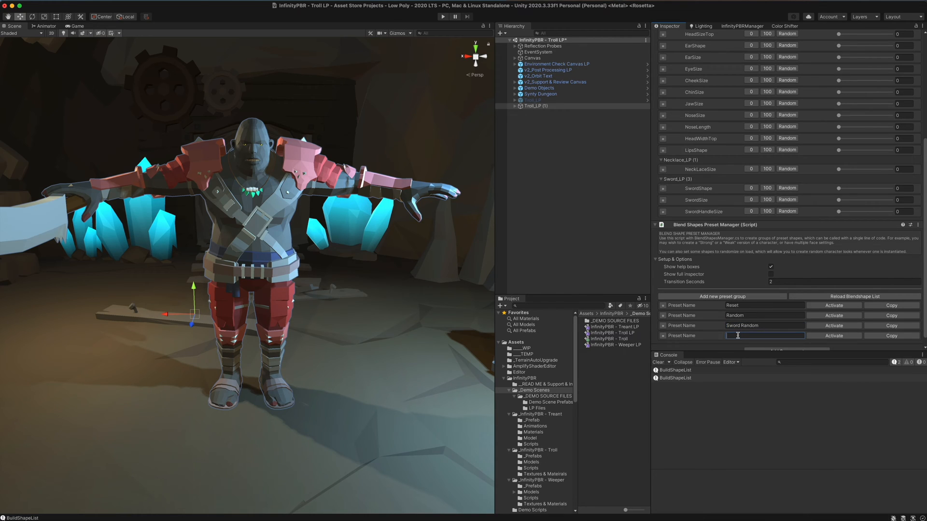
Step: Name the preset Fat and add ButtSize, FeetSize, LegSize, ArmSize, bellySize and ChestSize shapes
{"action": "type", "text": "Fat"}
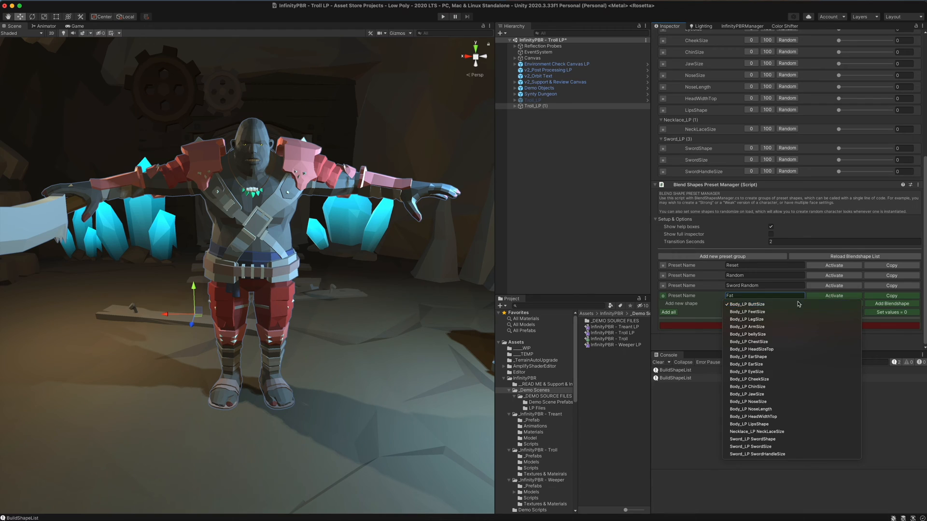
{"action": "left_click", "coordinate": [747, 304]}
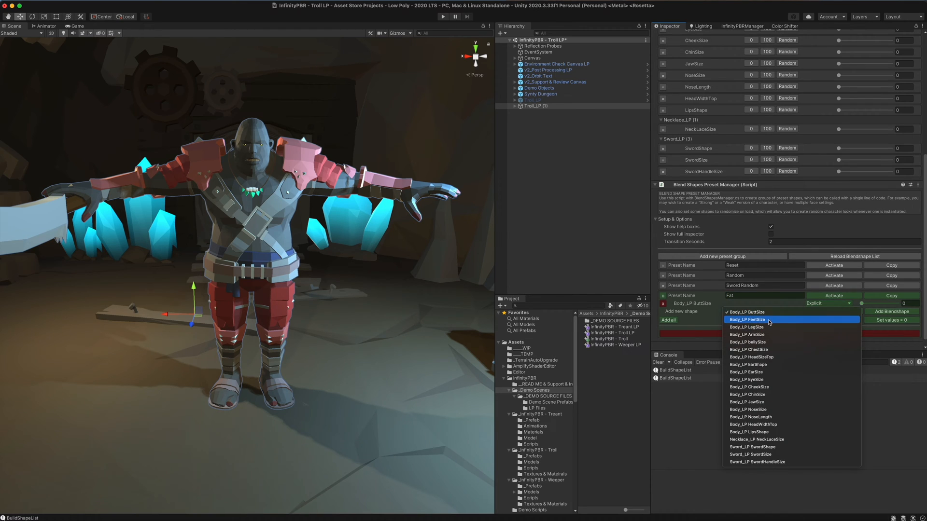
{"action": "left_click", "coordinate": [746, 319]}
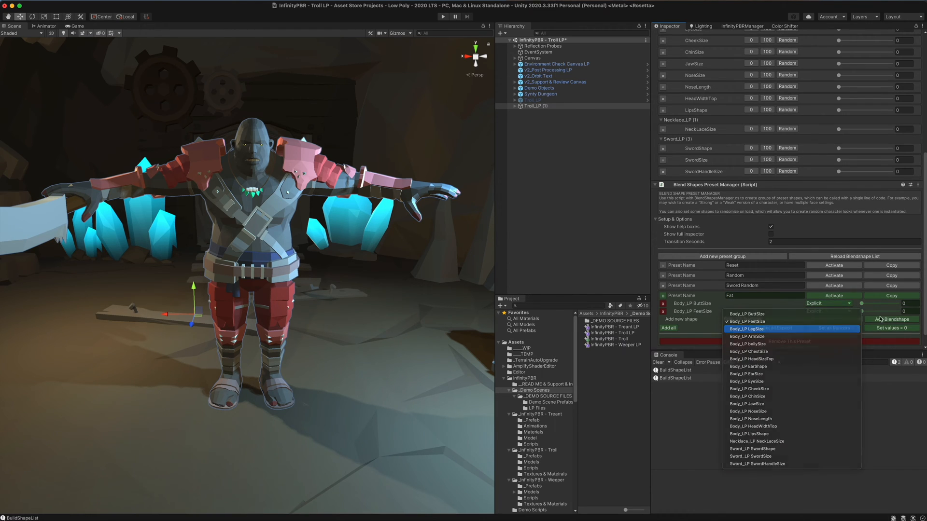
{"action": "left_click", "coordinate": [746, 328]}
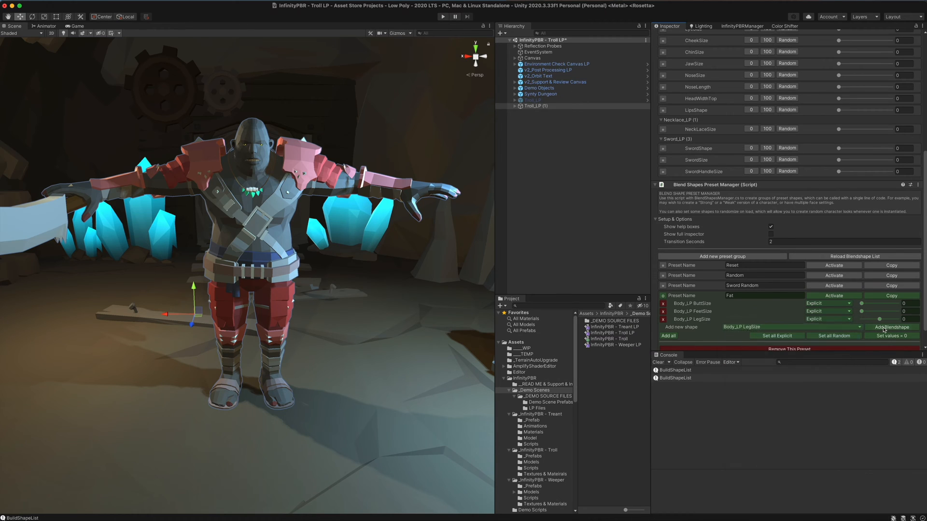
{"action": "left_click", "coordinate": [891, 327]}
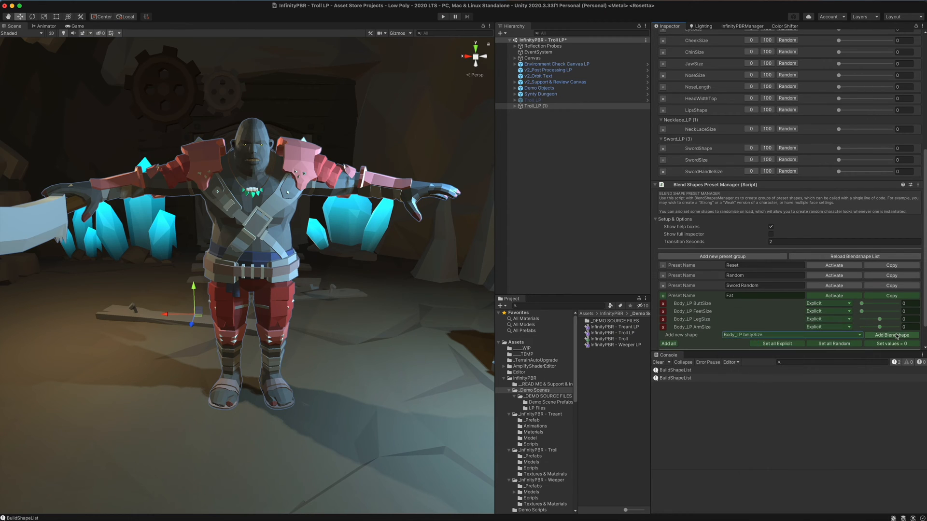
{"action": "left_click", "coordinate": [763, 342]}
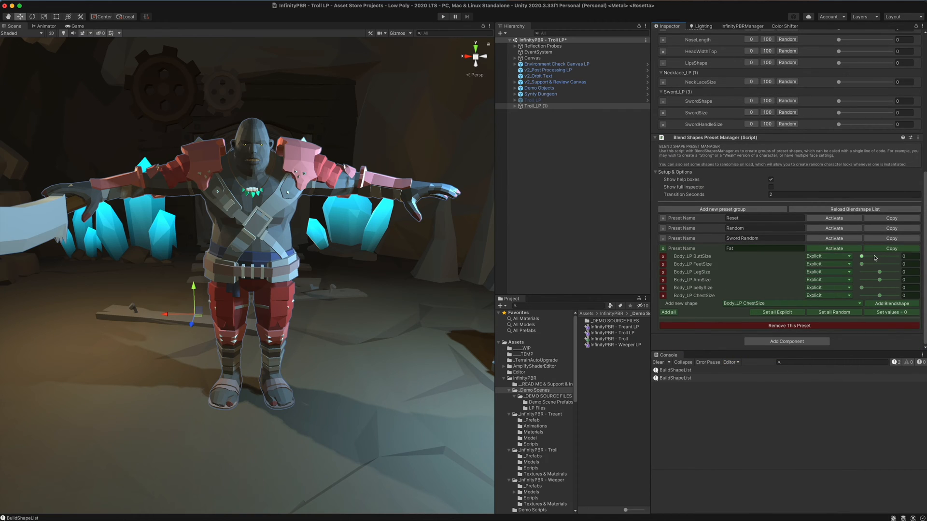
Step: Raise the Fat preset's explicit shape values to 100, then reset the troll to its default shape
{"action": "left_click_drag", "start_coordinate": [861, 256], "coordinate": [899, 256]}
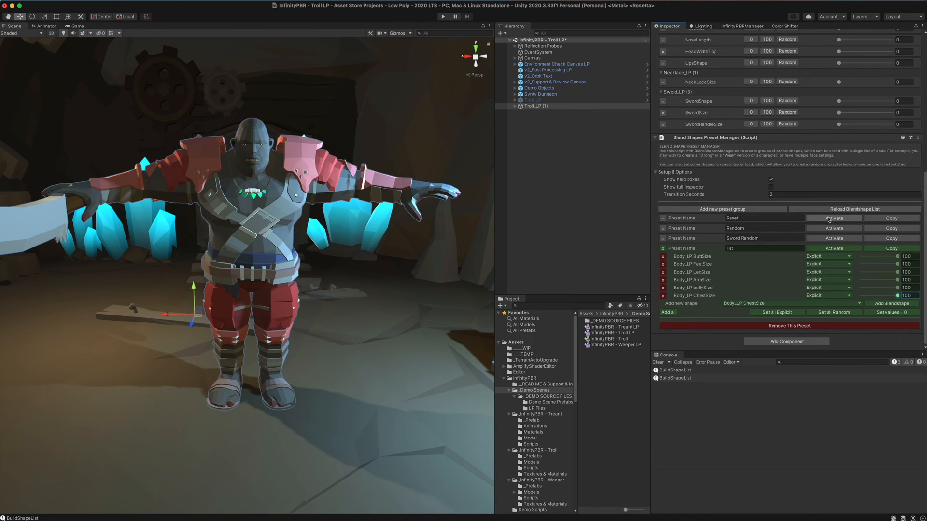
{"action": "left_click", "coordinate": [833, 248]}
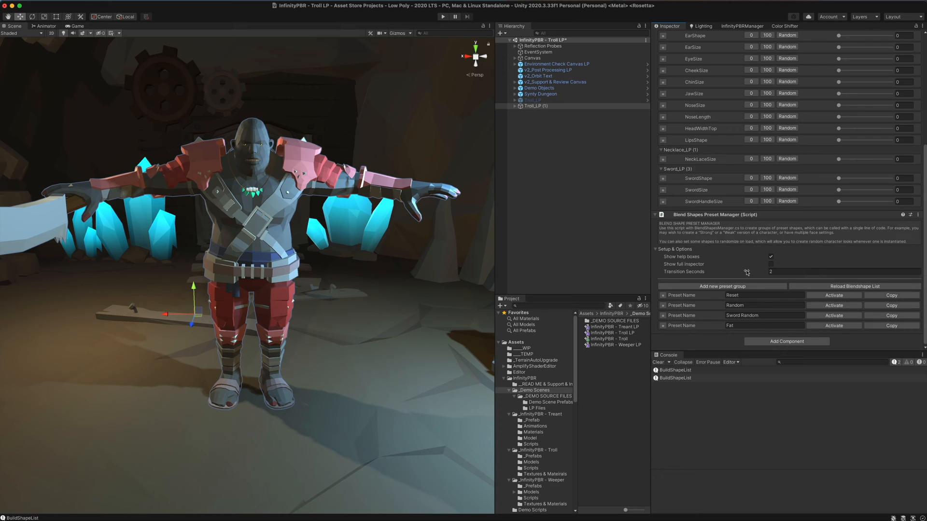
{"action": "mouse_move", "coordinate": [833, 302]}
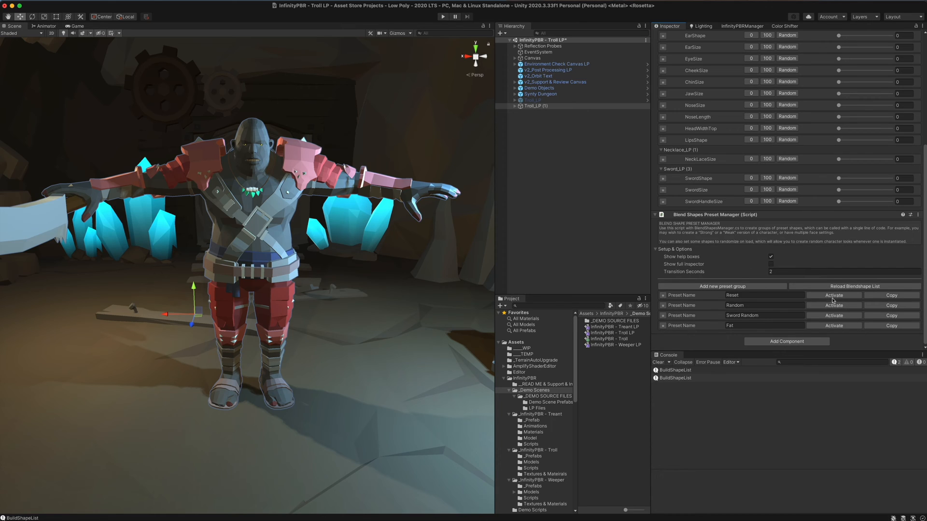
Step: Activate the Random preset three times, giving the troll new random head shapes each time
{"action": "left_click", "coordinate": [834, 305]}
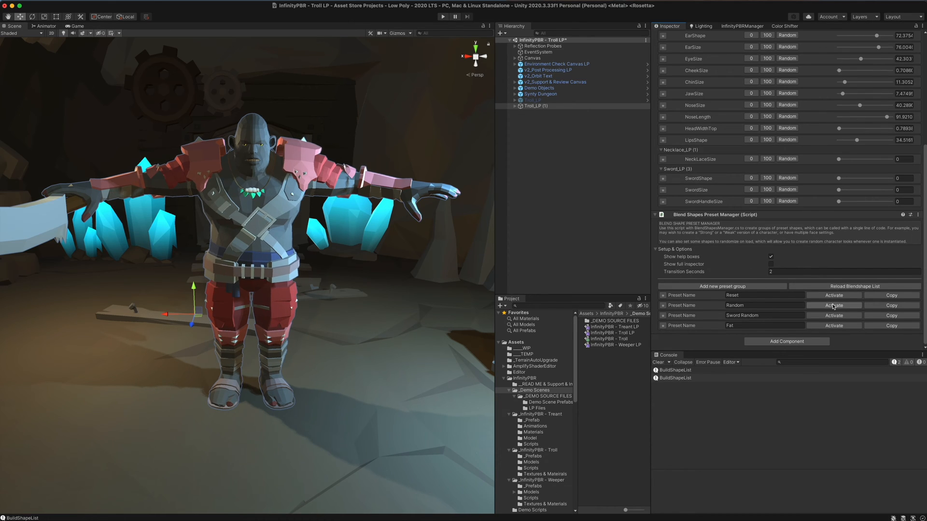
{"action": "left_click", "coordinate": [833, 305]}
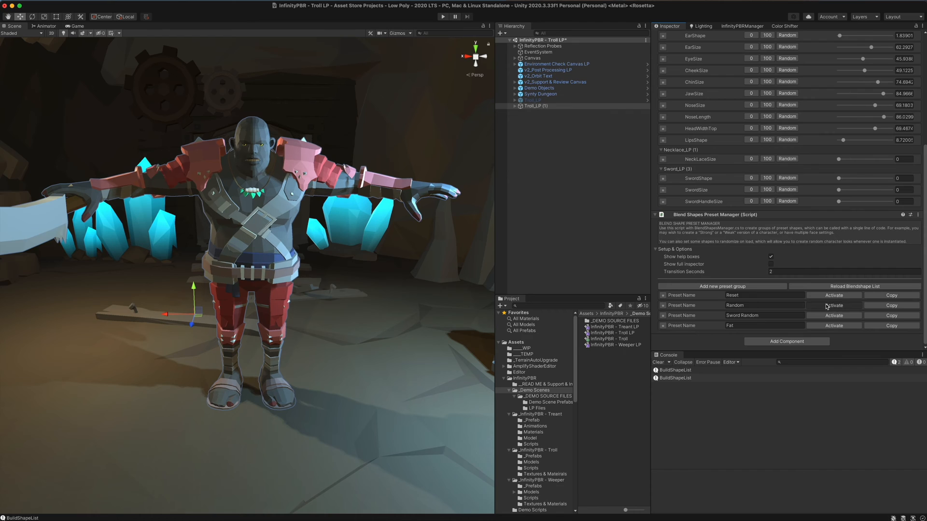
{"action": "left_click", "coordinate": [833, 295]}
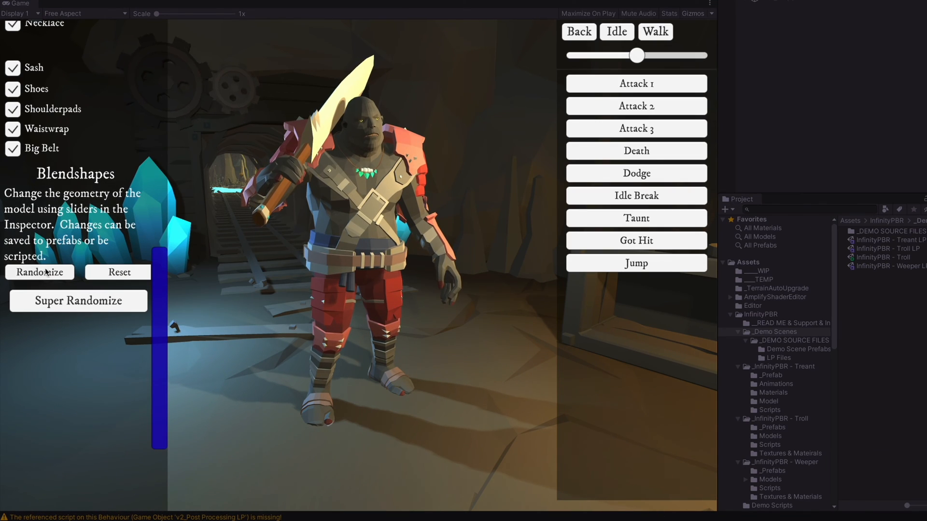
Step: Randomize the troll's face four times with the Blendshapes Randomize button in the running demo
{"action": "left_click", "coordinate": [39, 272]}
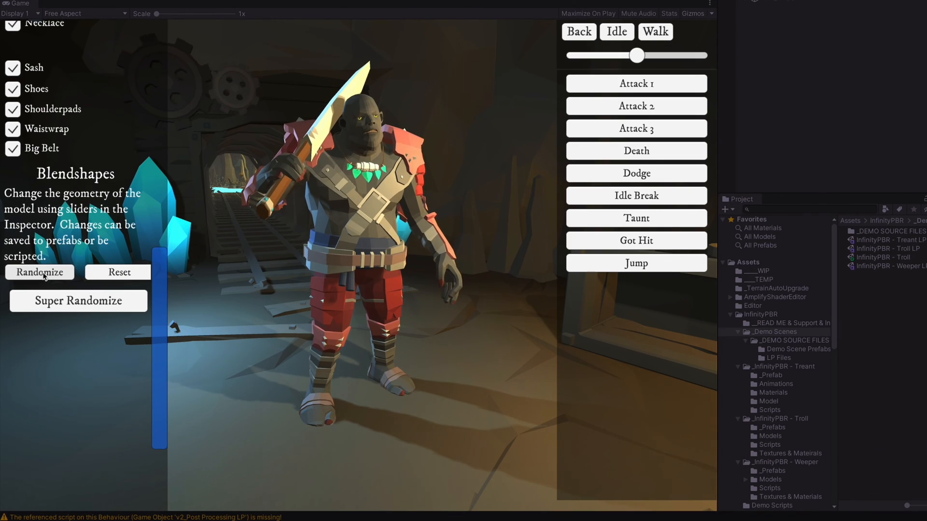
{"action": "left_click", "coordinate": [39, 273]}
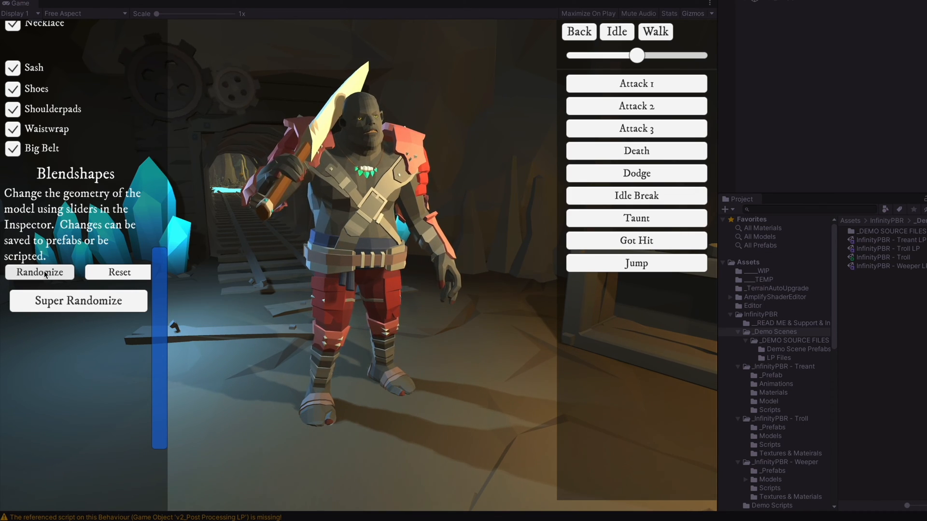
{"action": "left_click", "coordinate": [38, 272]}
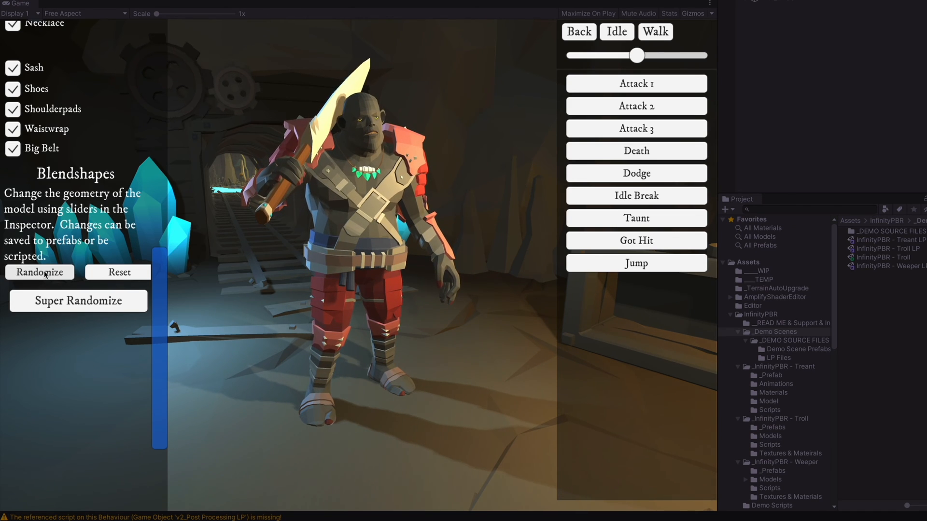
{"action": "left_click", "coordinate": [118, 272]}
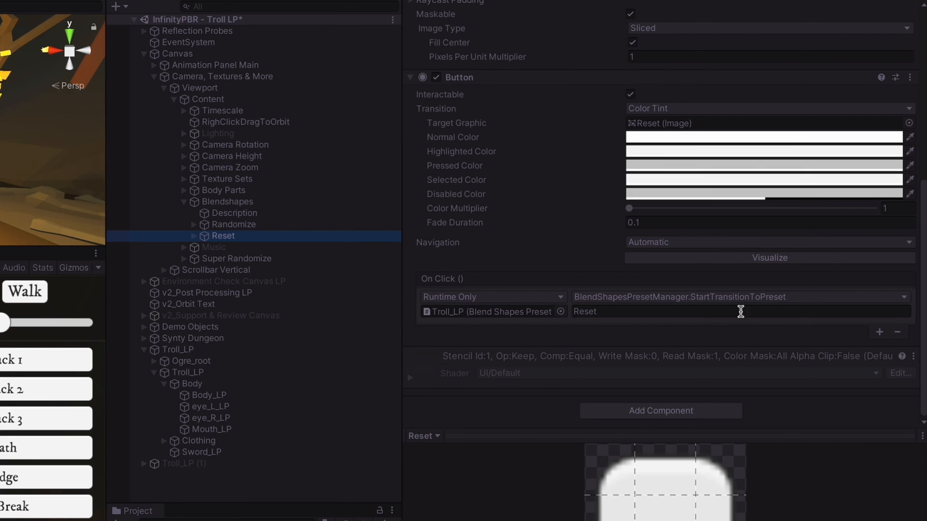
Step: Select the demo's Reset object and view its On Click event passing "Reset" to StartTransitionToPreset
{"action": "left_click", "coordinate": [235, 224]}
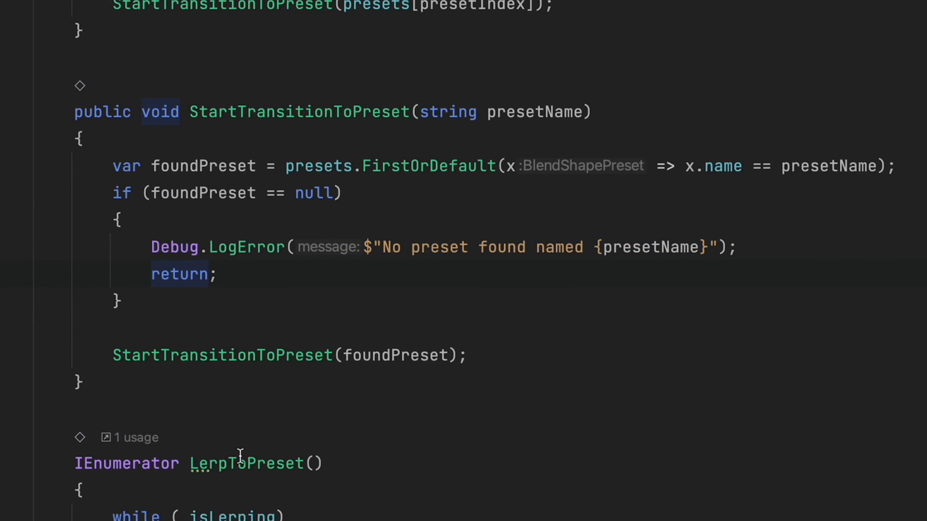
{"action": "mouse_move", "coordinate": [430, 365]}
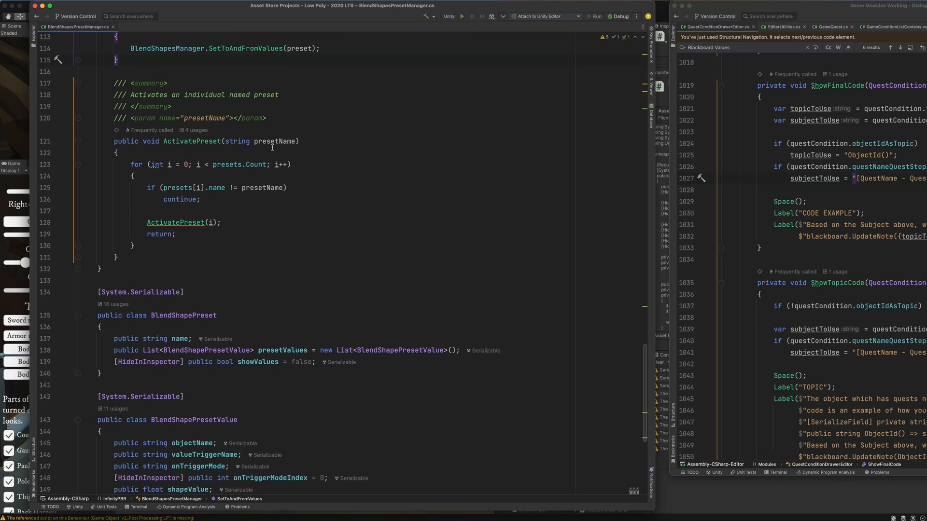
{"action": "mouse_move", "coordinate": [276, 141]}
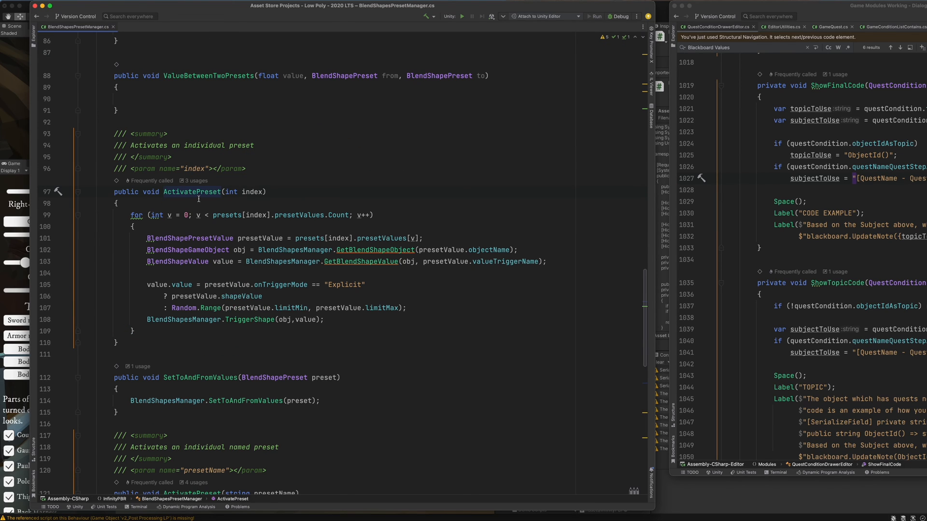
{"action": "mouse_move", "coordinate": [274, 204]}
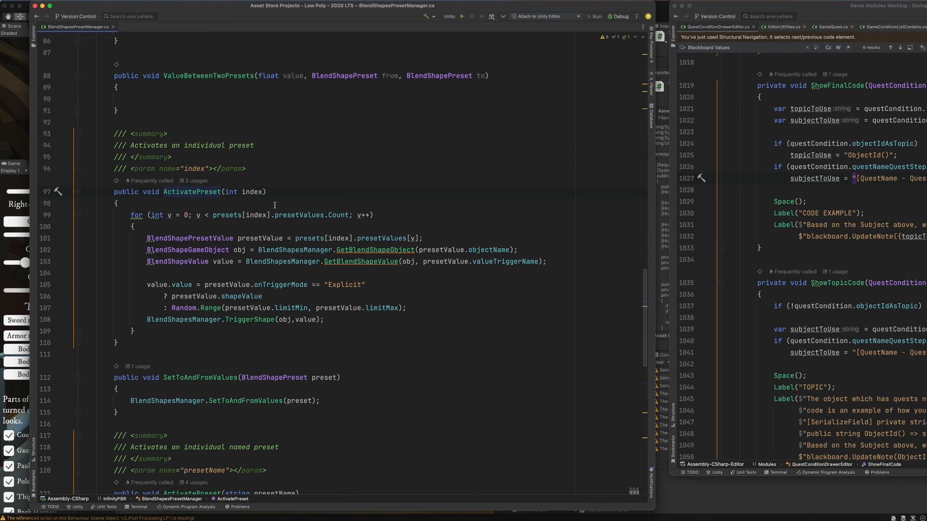